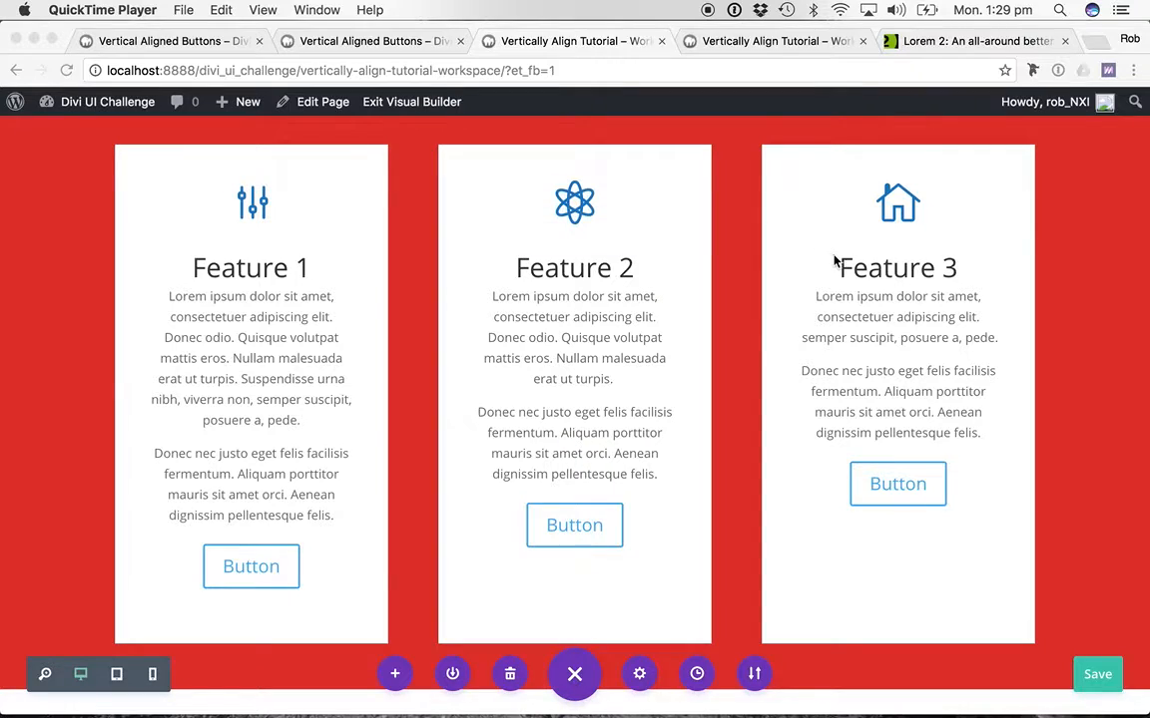
{"action": "mouse_move", "coordinate": [339, 528]}
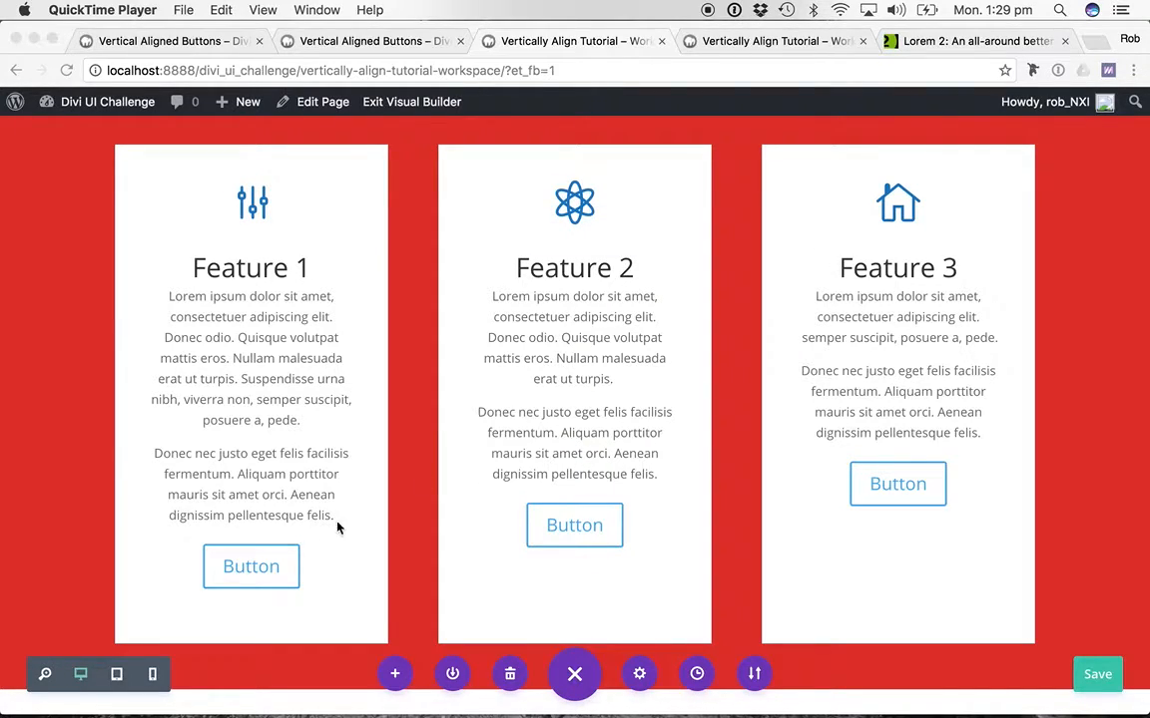
{"action": "mouse_move", "coordinate": [419, 571]}
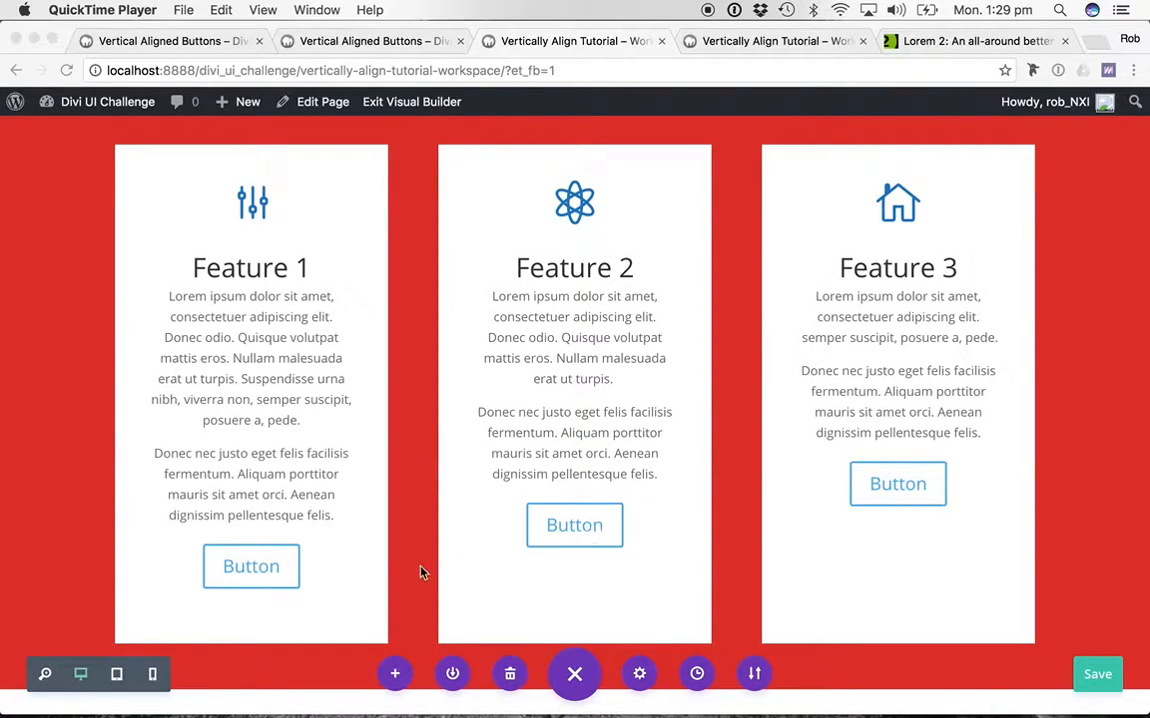
{"action": "mouse_move", "coordinate": [986, 595]}
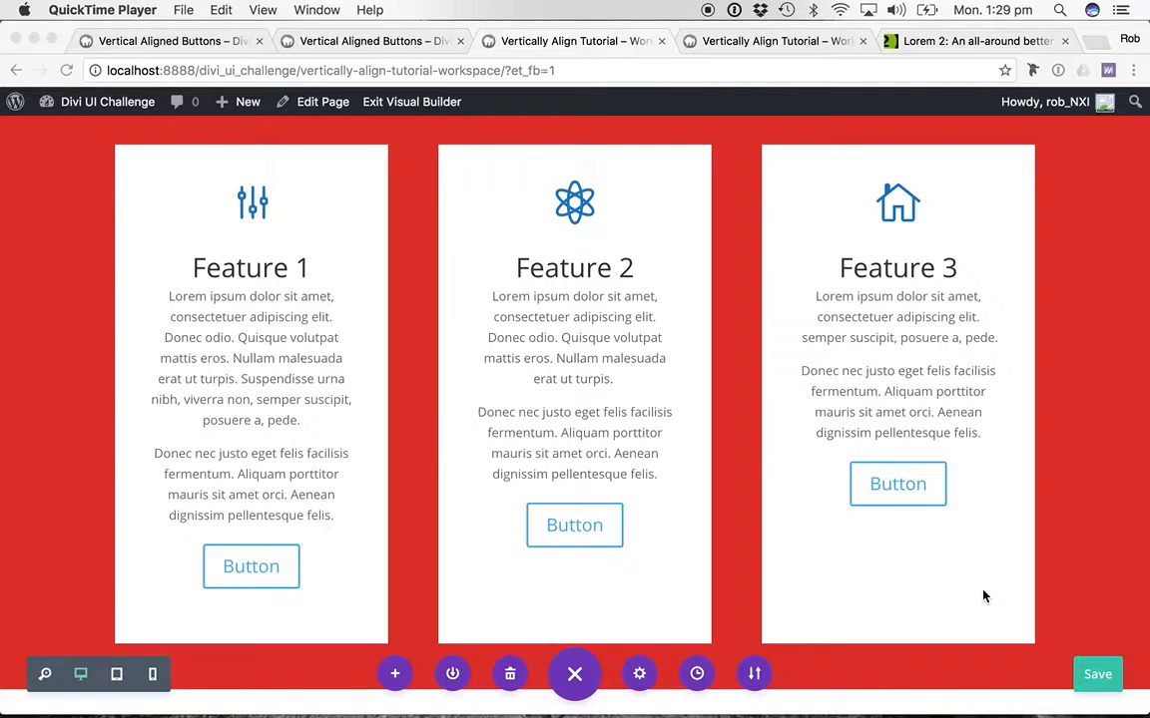
{"action": "mouse_move", "coordinate": [1098, 531]}
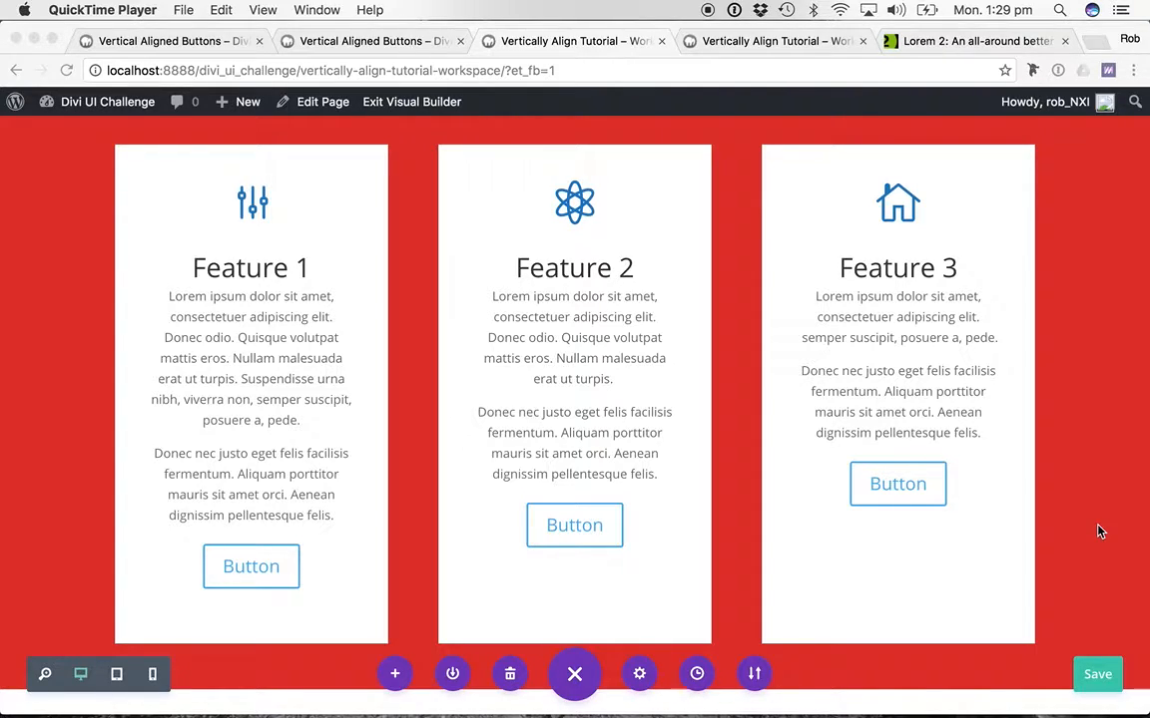
{"action": "mouse_move", "coordinate": [1081, 269]}
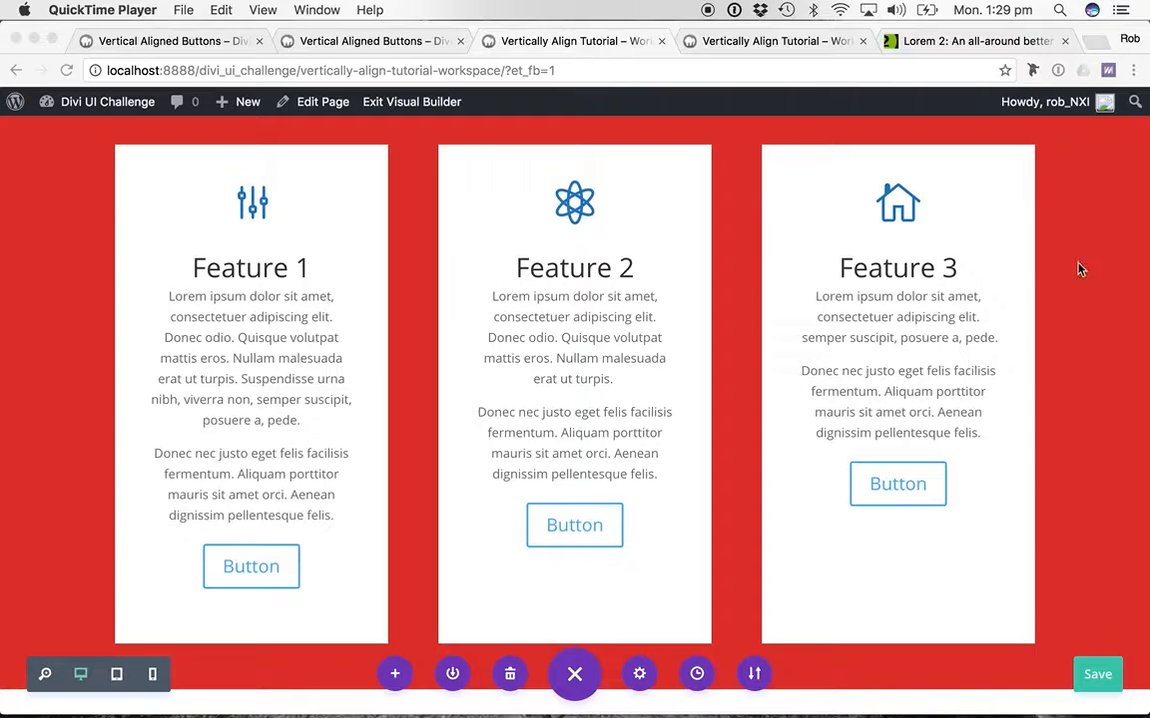
{"action": "mouse_move", "coordinate": [387, 184]}
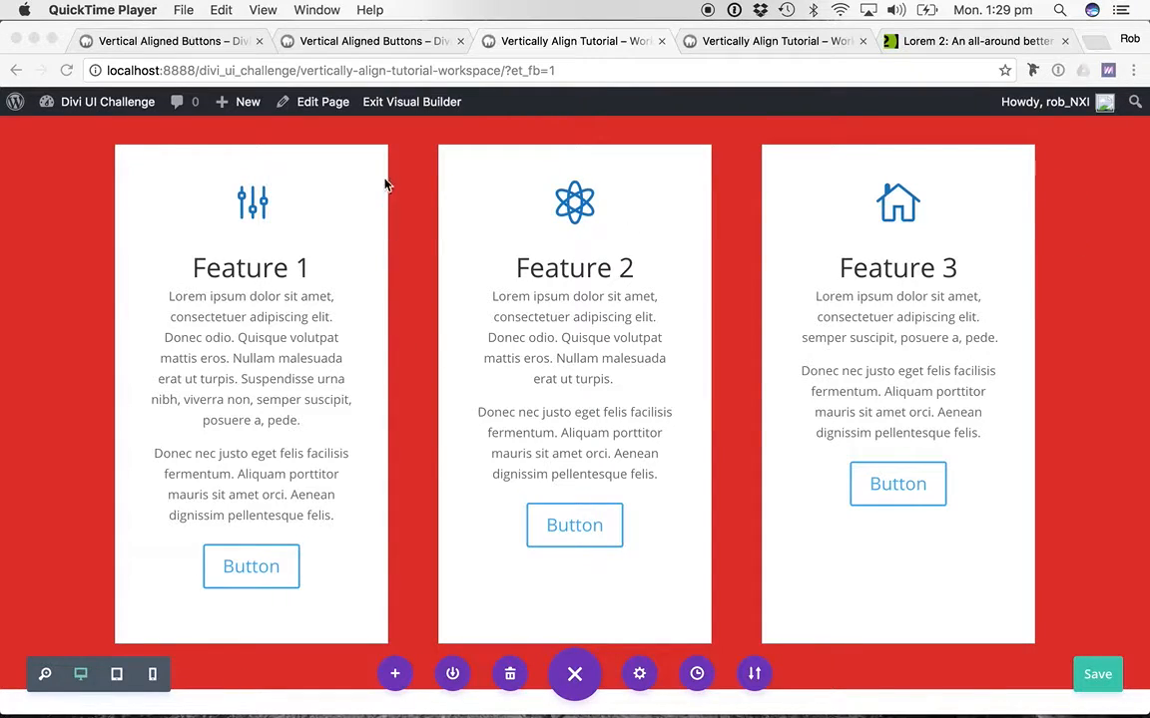
{"action": "mouse_move", "coordinate": [397, 186]}
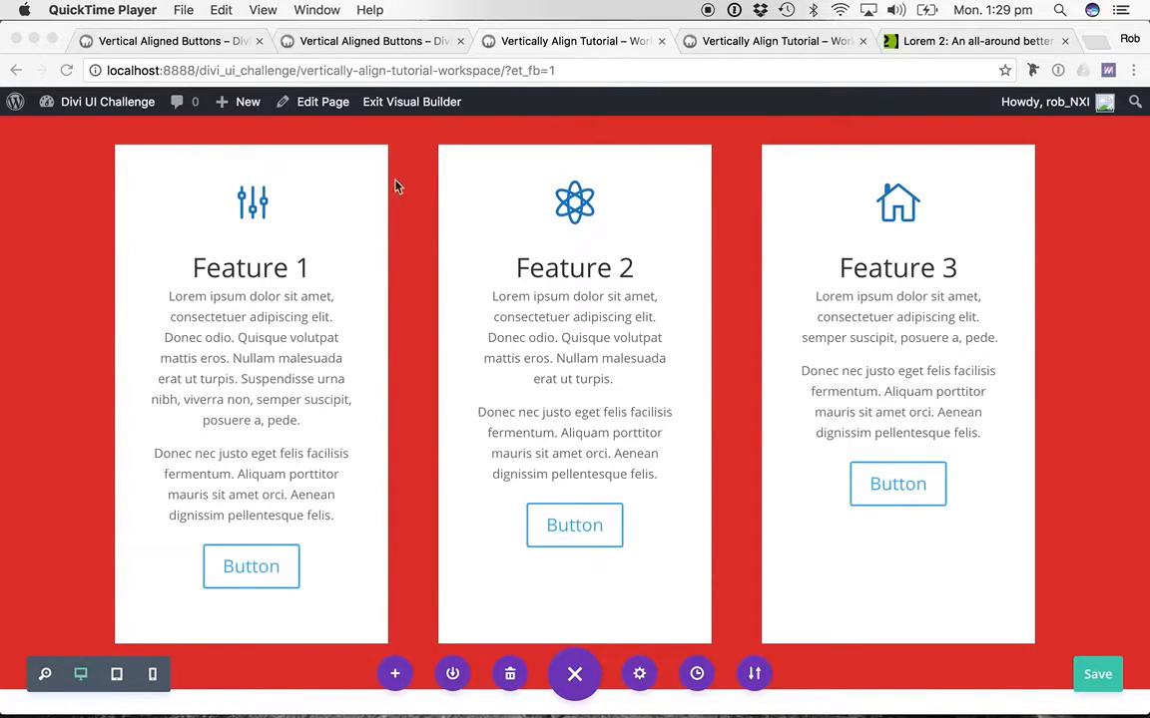
{"action": "mouse_move", "coordinate": [355, 641]}
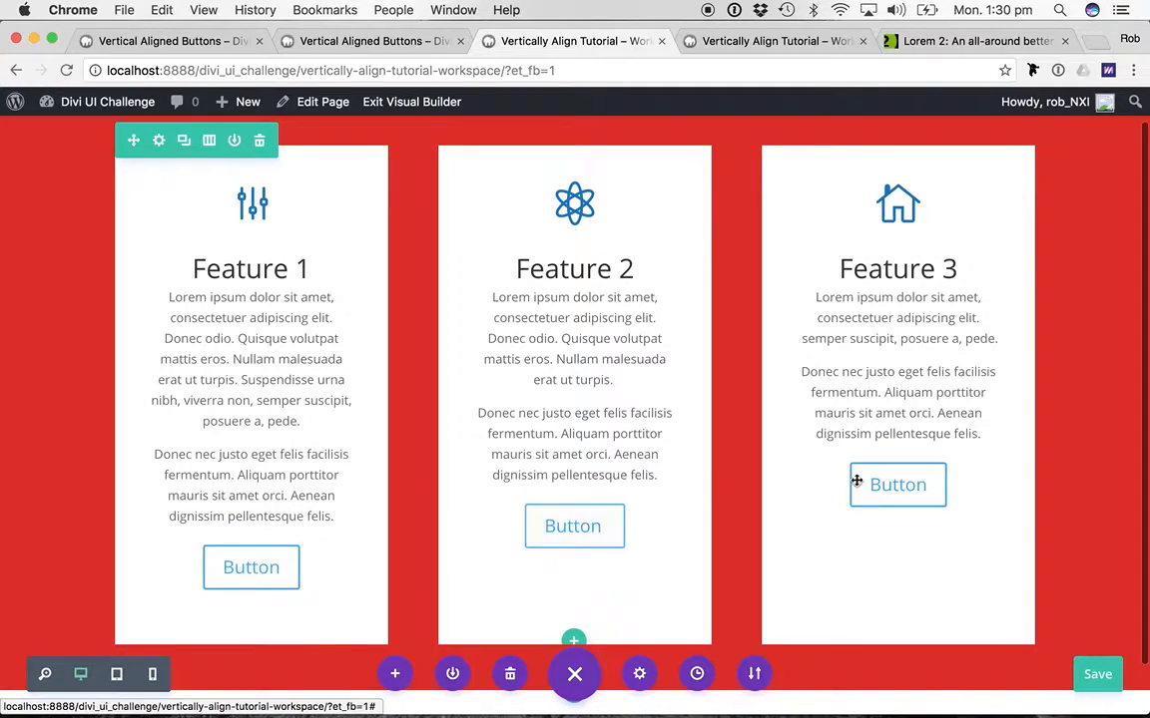
{"action": "mouse_move", "coordinate": [575, 527]}
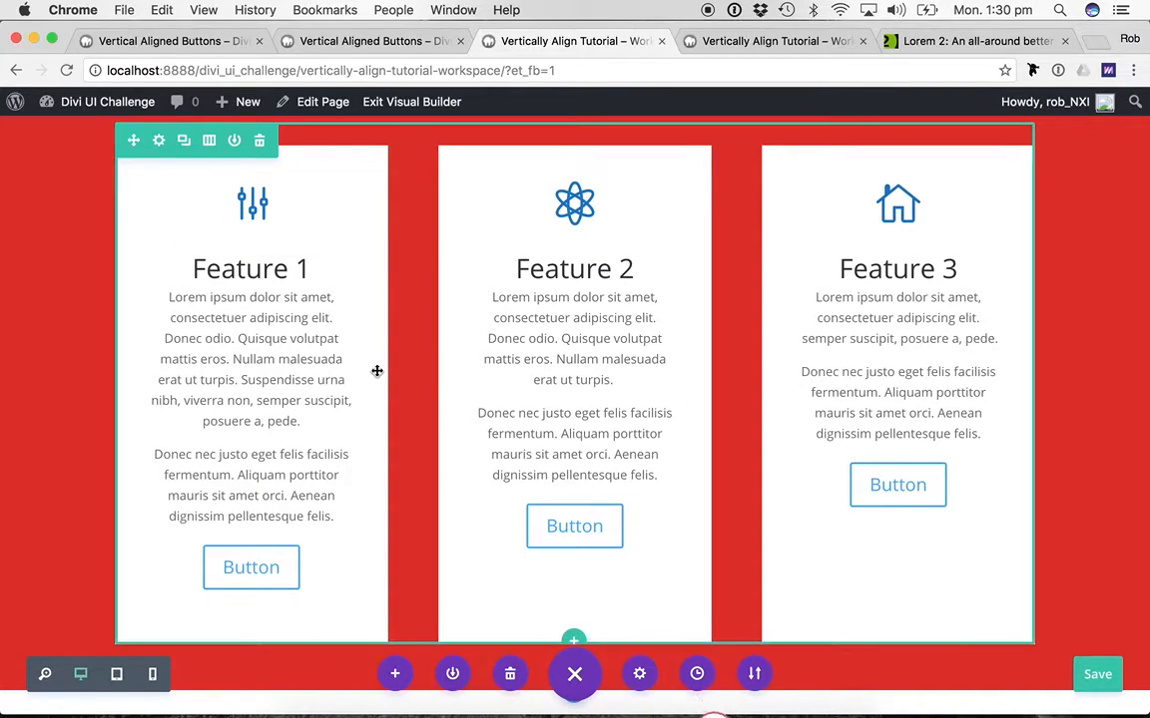
Step: Reach the Main Element custom CSS field in the Feature 1 button's settings
{"action": "scroll", "scroll_direction": "down", "scroll_amount": 3}
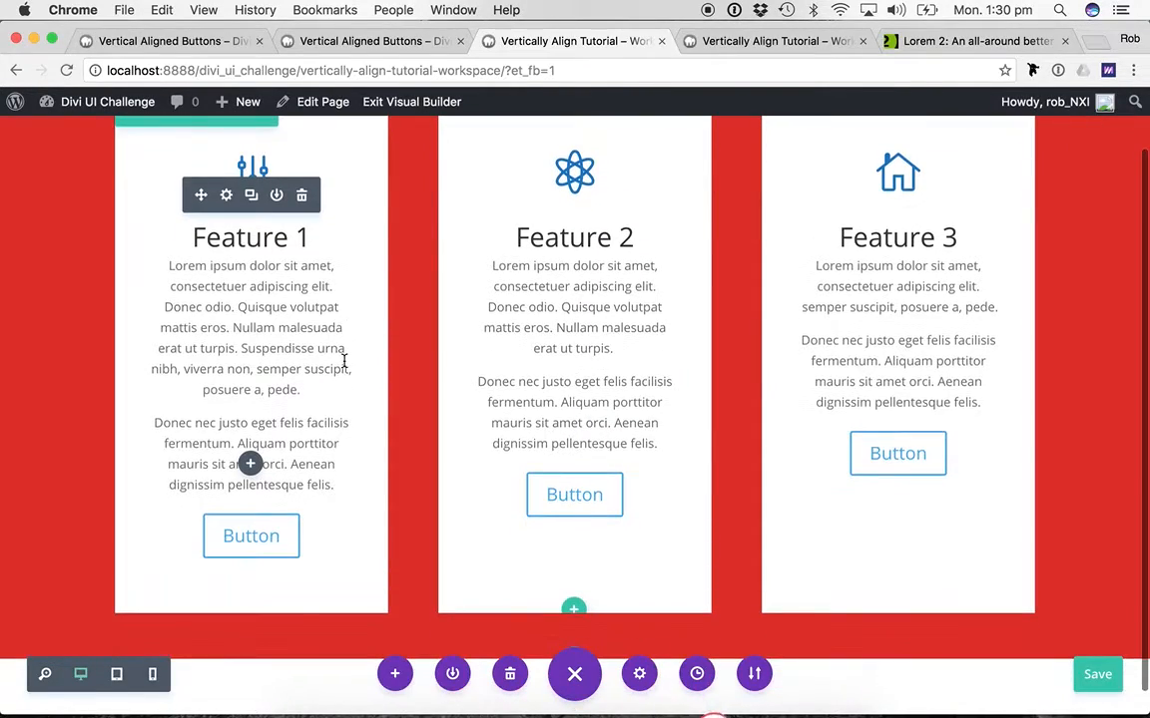
{"action": "left_click", "coordinate": [574, 494]}
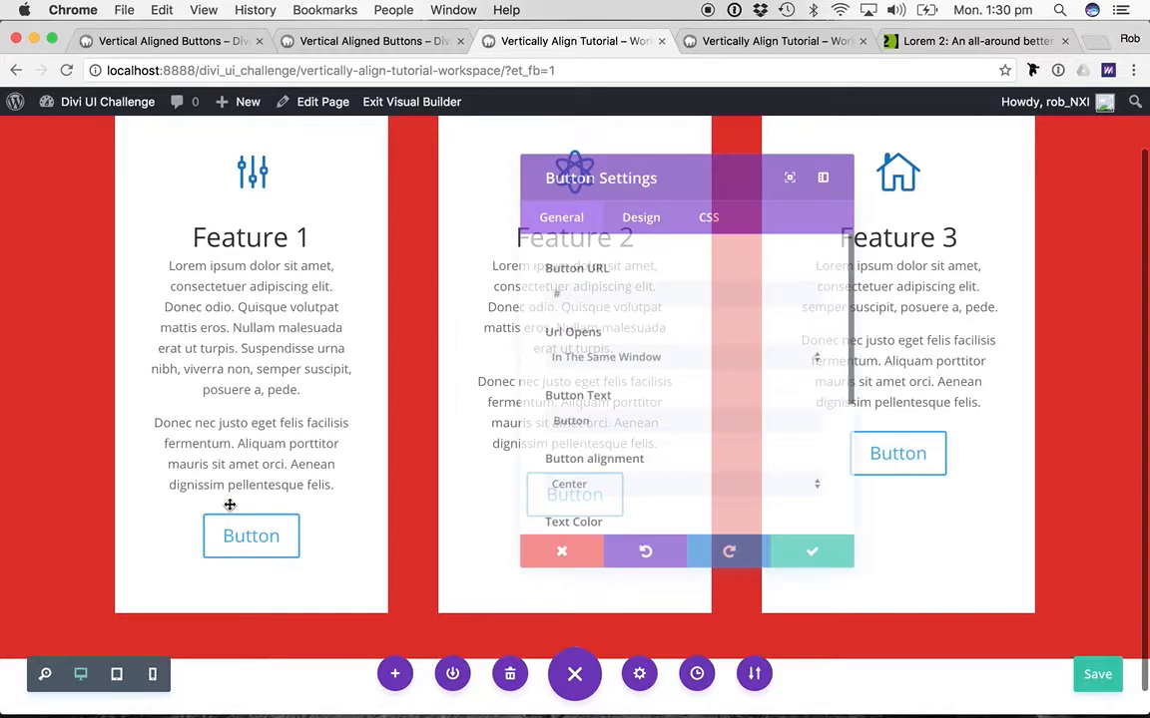
{"action": "left_click", "coordinate": [708, 206]}
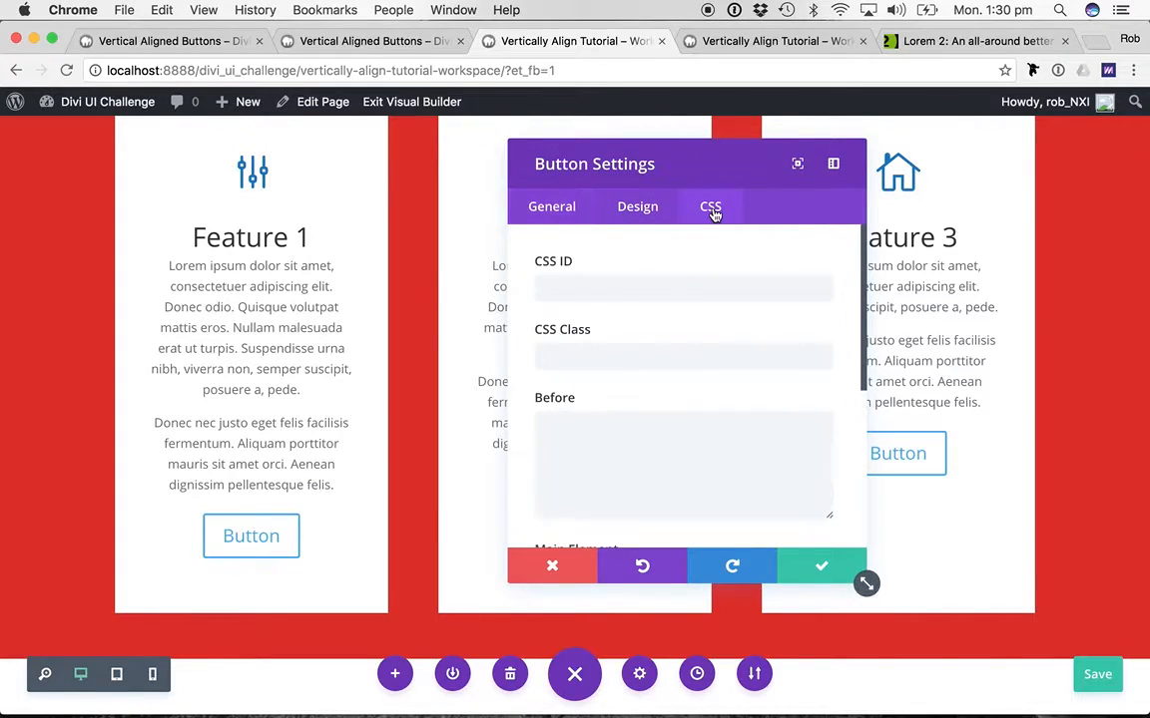
{"action": "scroll", "scroll_direction": "down", "scroll_amount": 3}
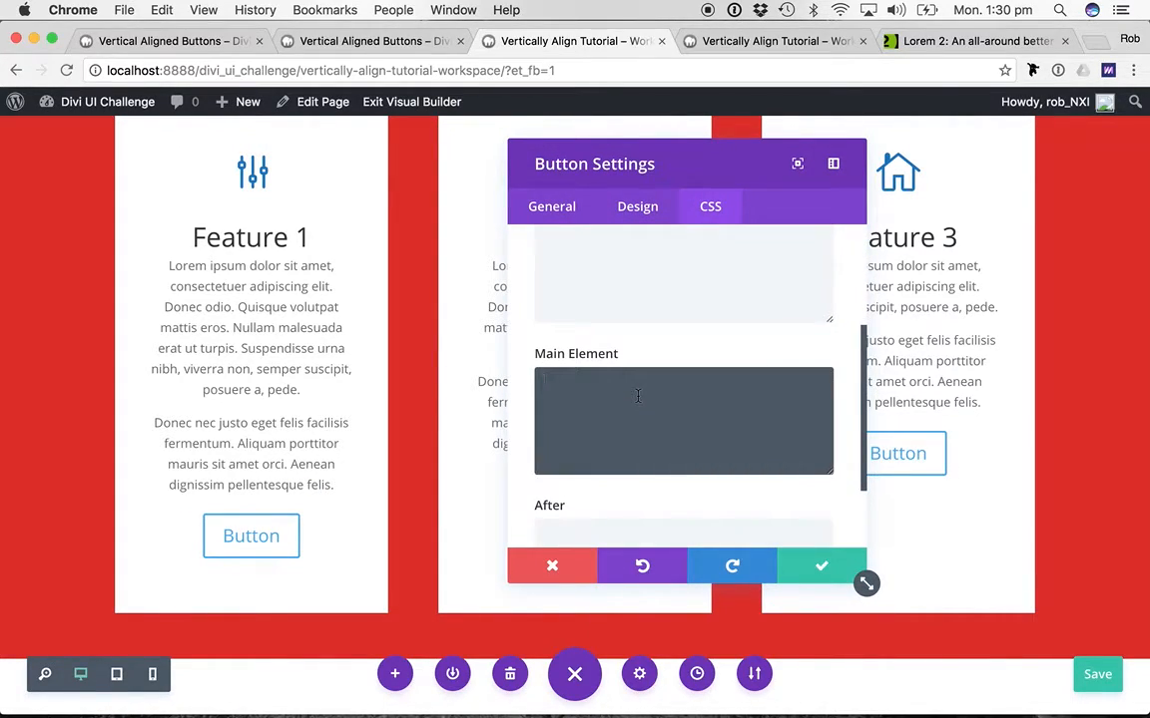
Step: Enter position: absolute; left: 0; right: 0; bottom: 0; as the button's Main Element CSS
{"action": "type", "text": "position: abso"}
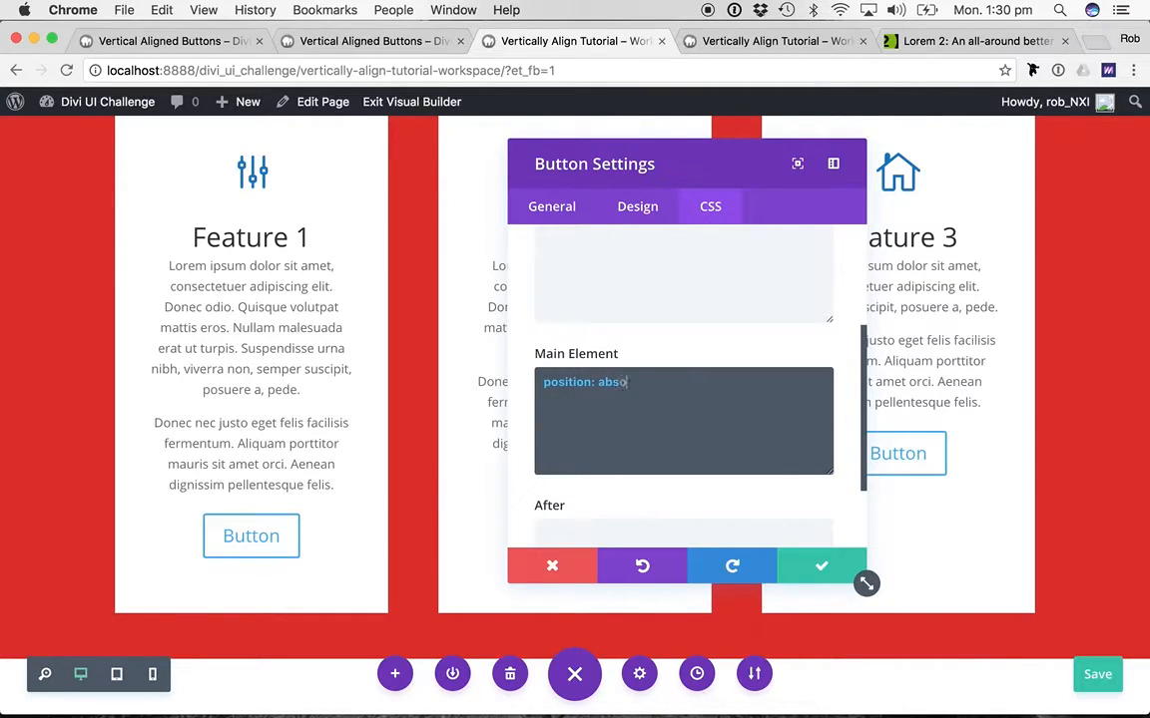
{"action": "type", "text": "lute;"}
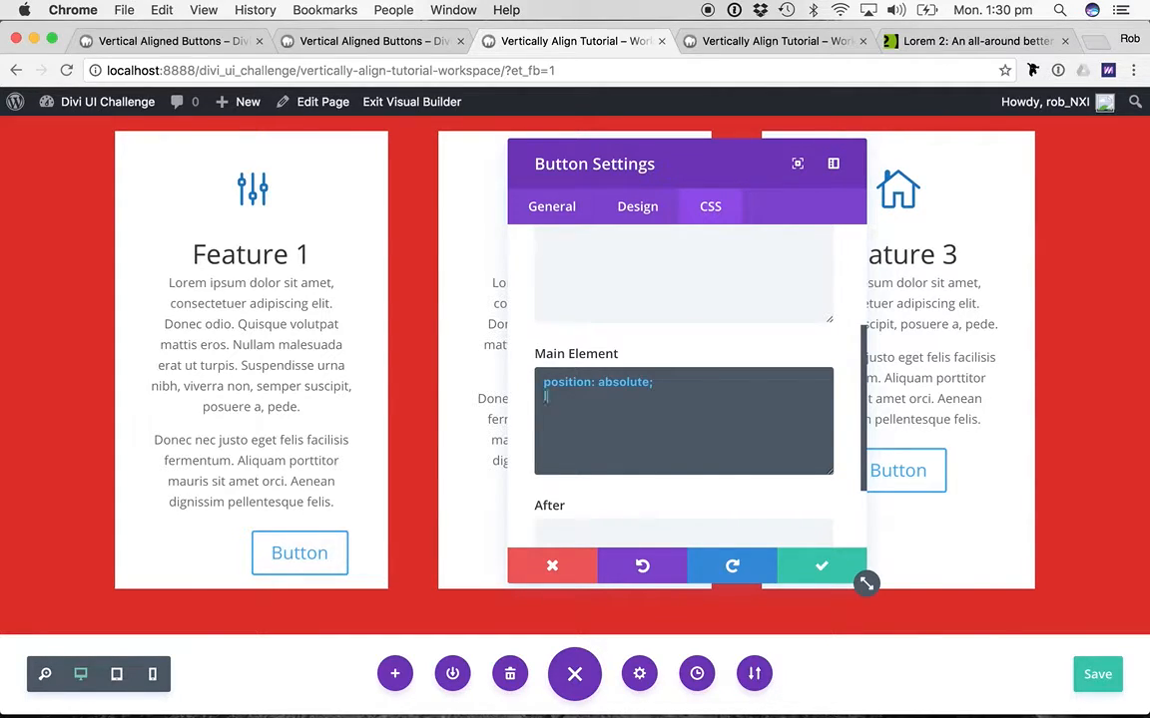
{"action": "type", "text": "left: 0;"}
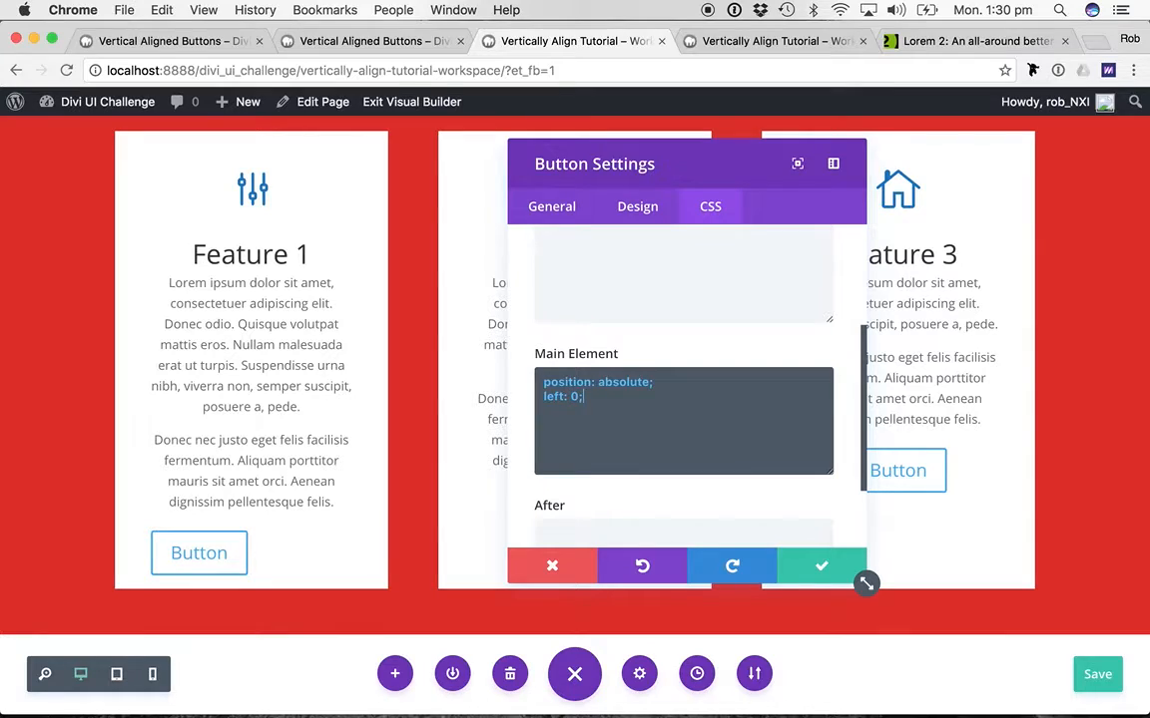
{"action": "type", "text": "right"}
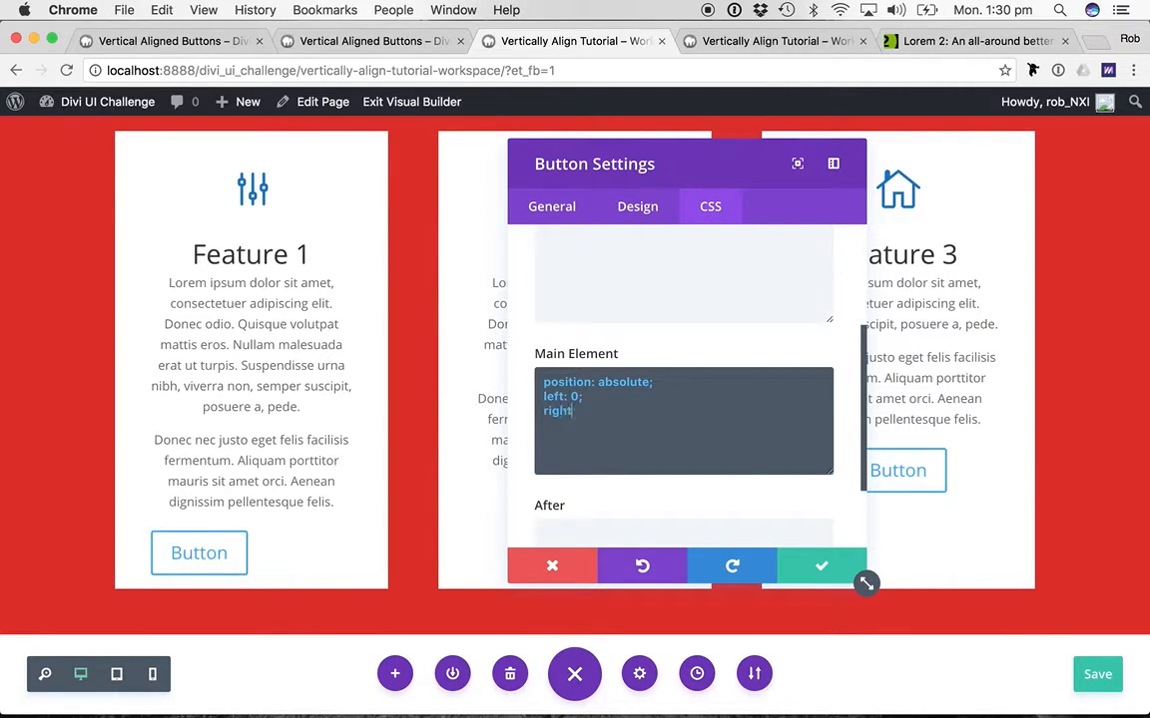
{"action": "type", "text": "0;"}
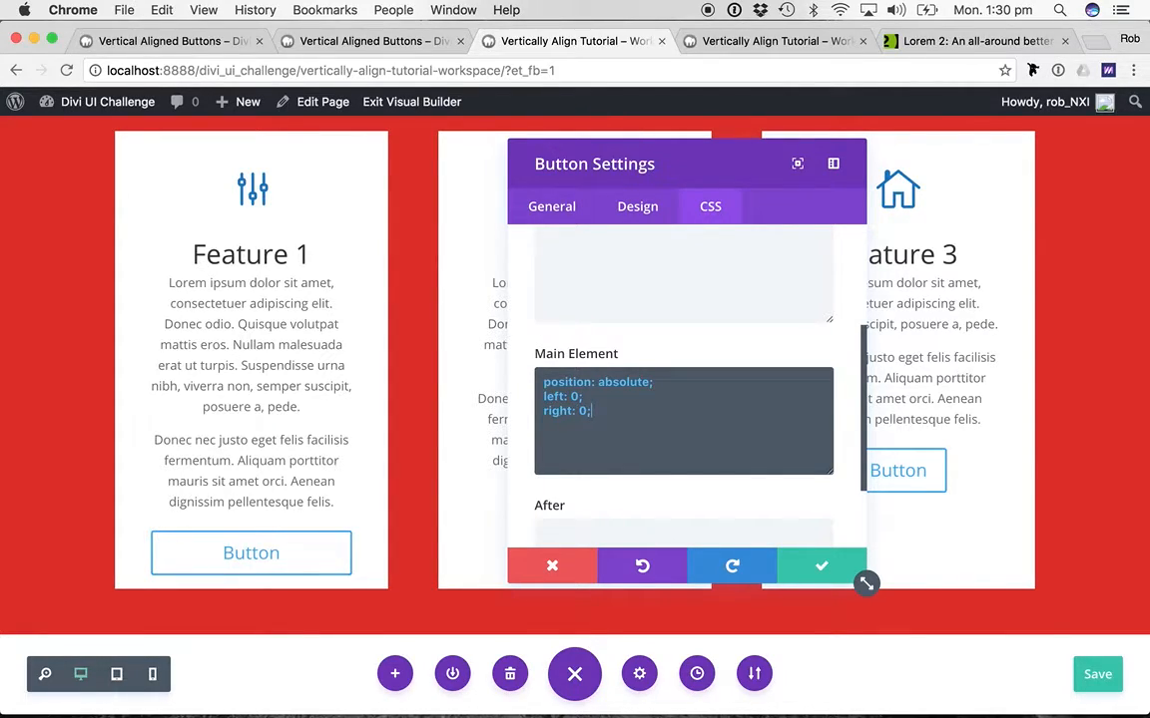
{"action": "type", "text": "bottom:"}
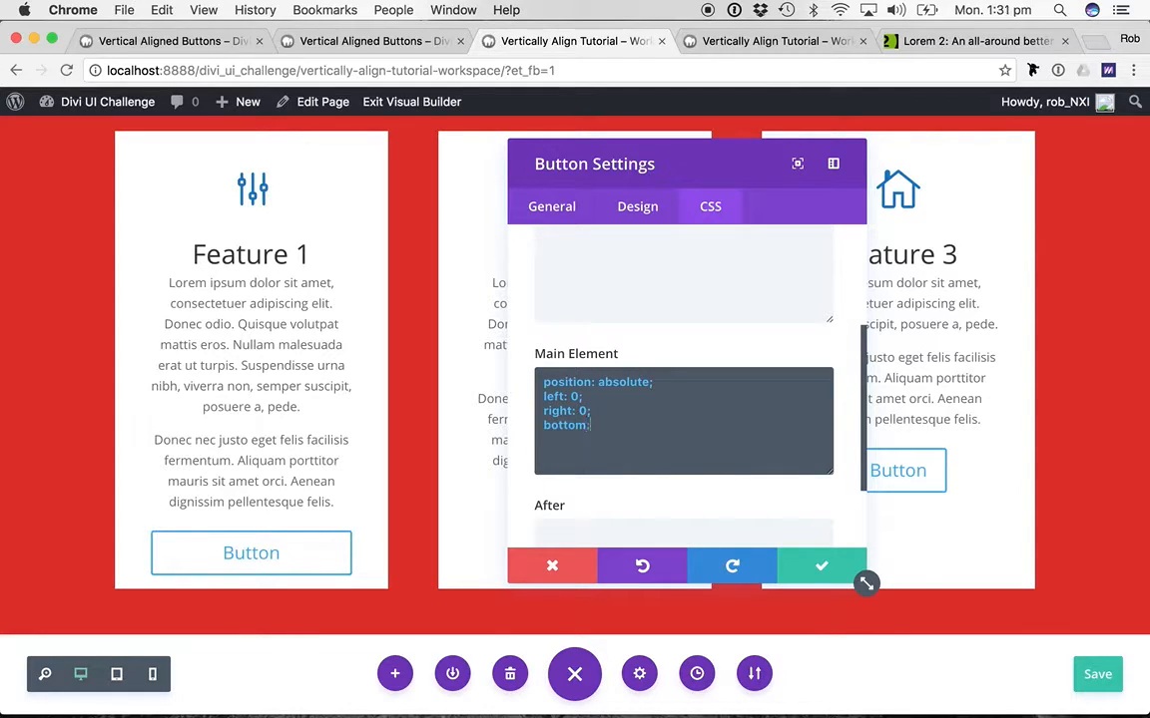
{"action": "type", "text": "0;"}
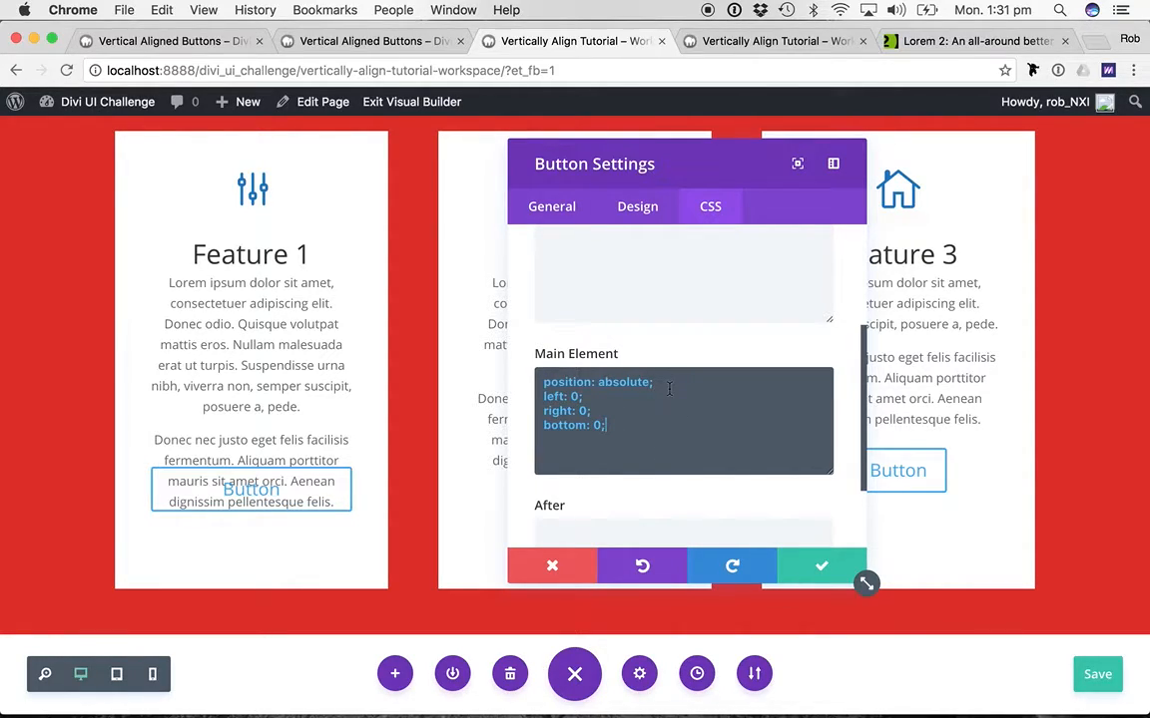
Step: Apply the button CSS, then re-enable the Visual Builder on the page
{"action": "left_click", "coordinate": [820, 567]}
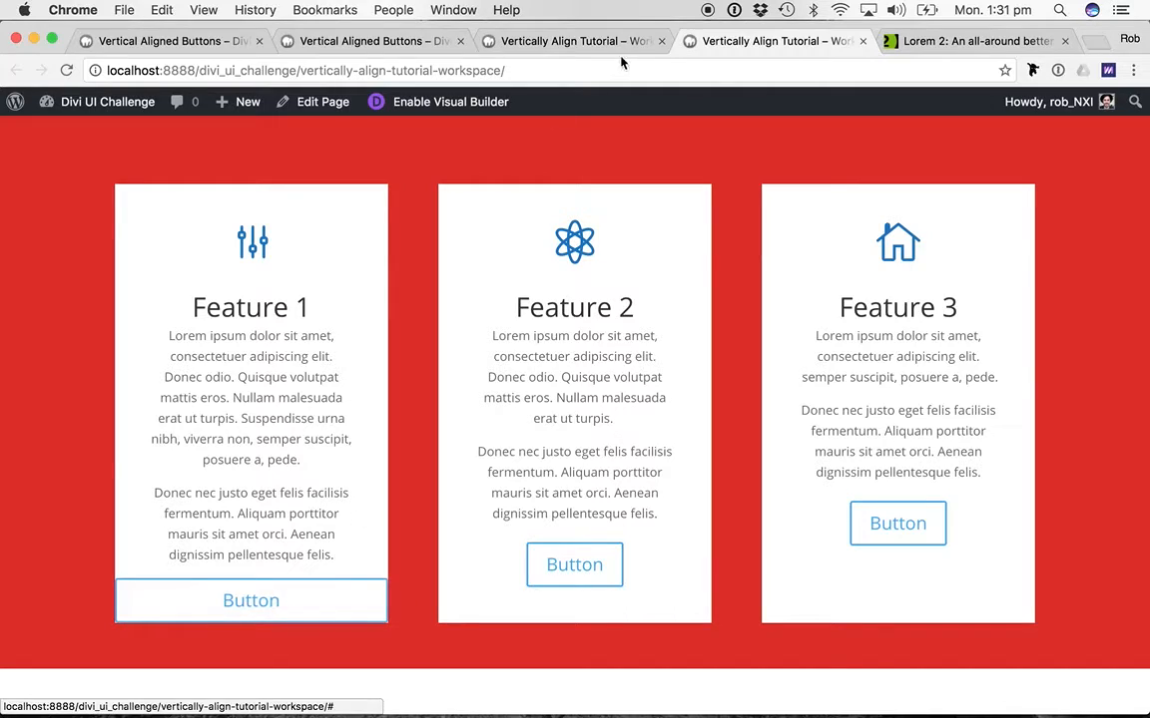
{"action": "left_click", "coordinate": [451, 100]}
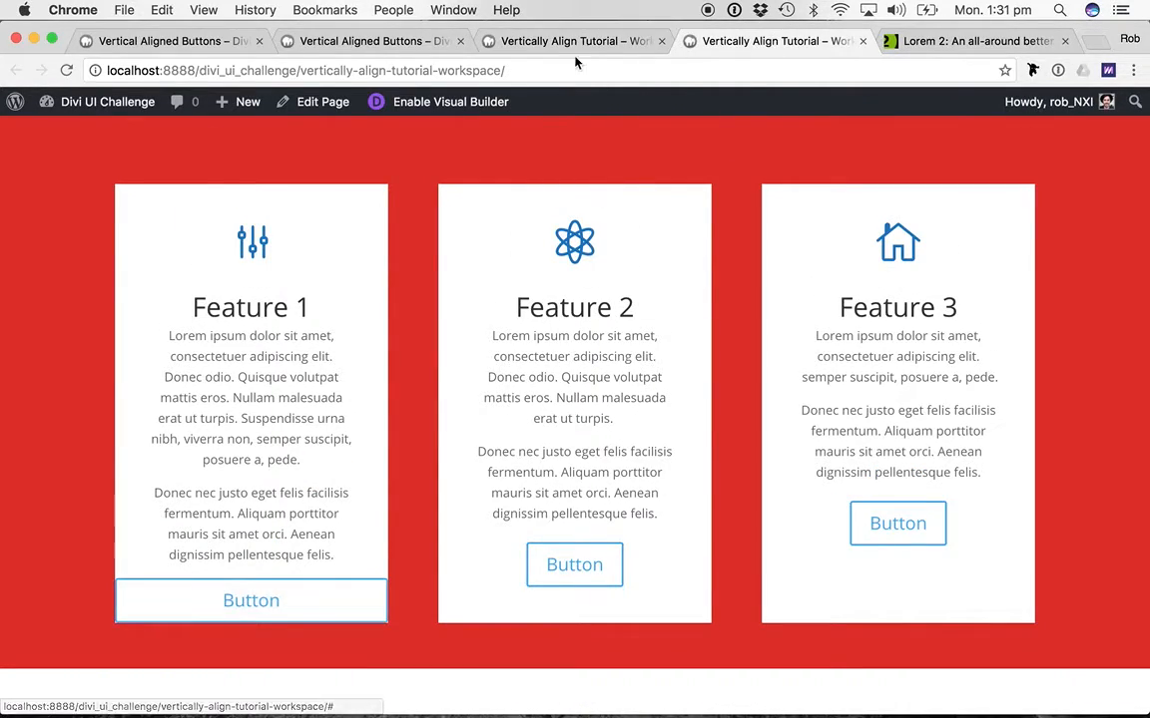
{"action": "left_click", "coordinate": [451, 100]}
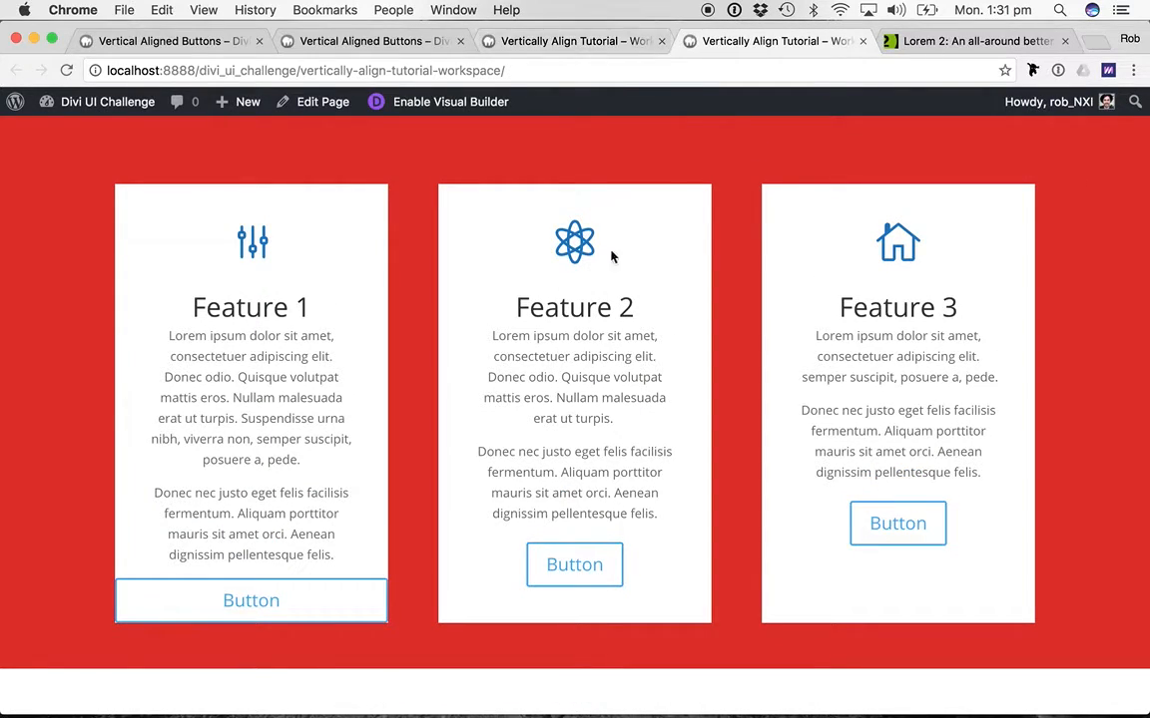
{"action": "mouse_move", "coordinate": [391, 574]}
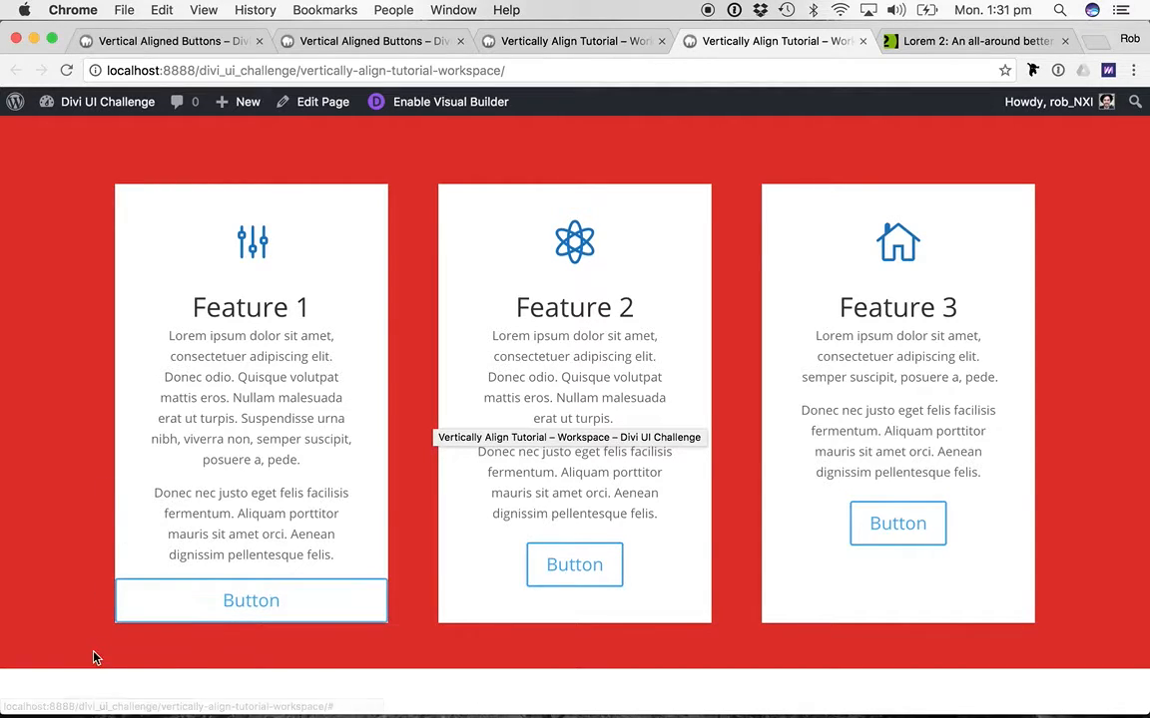
{"action": "mouse_move", "coordinate": [252, 599]}
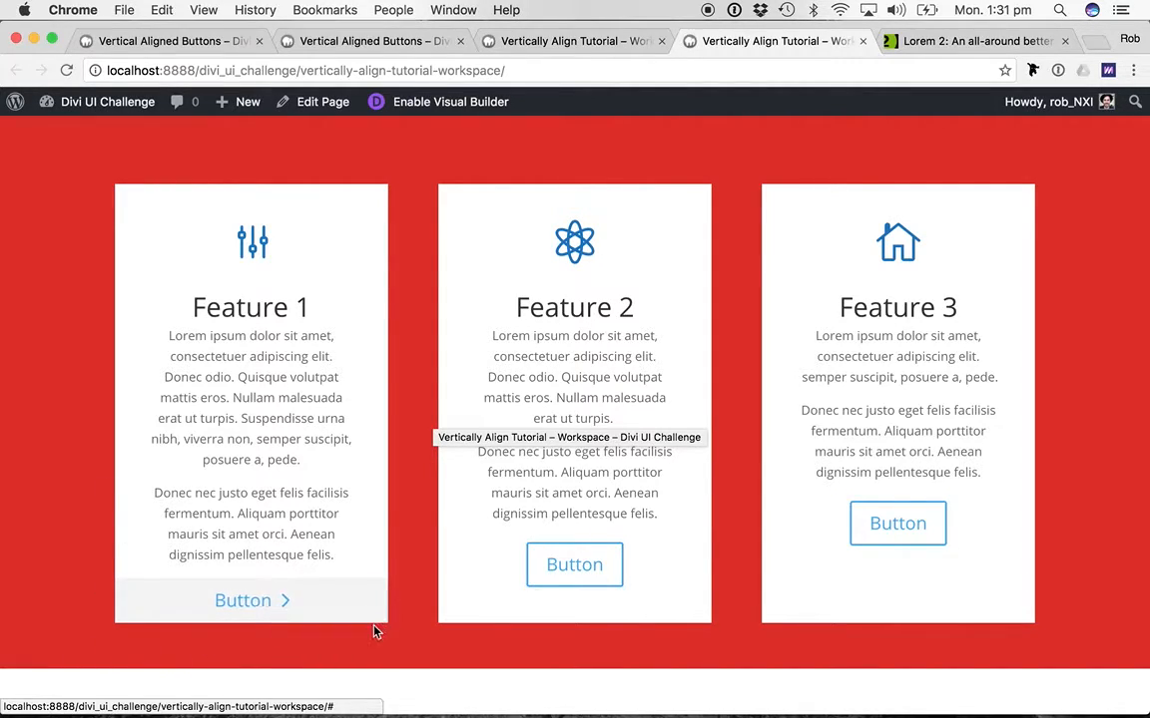
{"action": "mouse_move", "coordinate": [160, 623]}
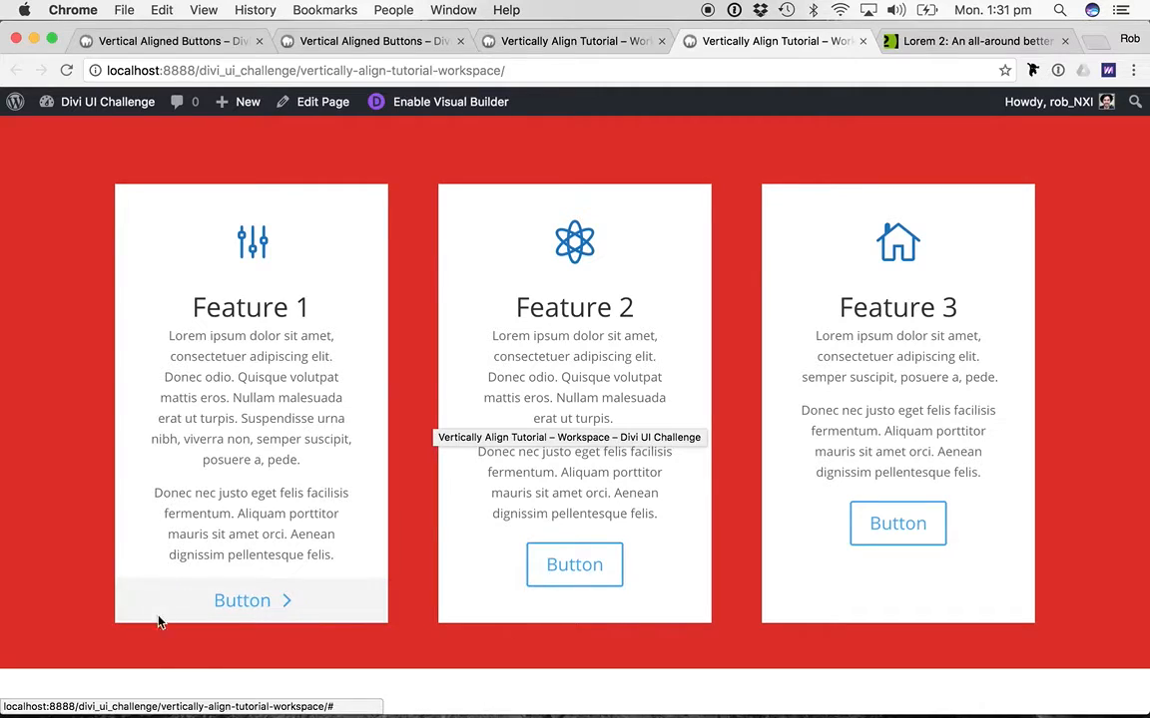
{"action": "left_click", "coordinate": [451, 100]}
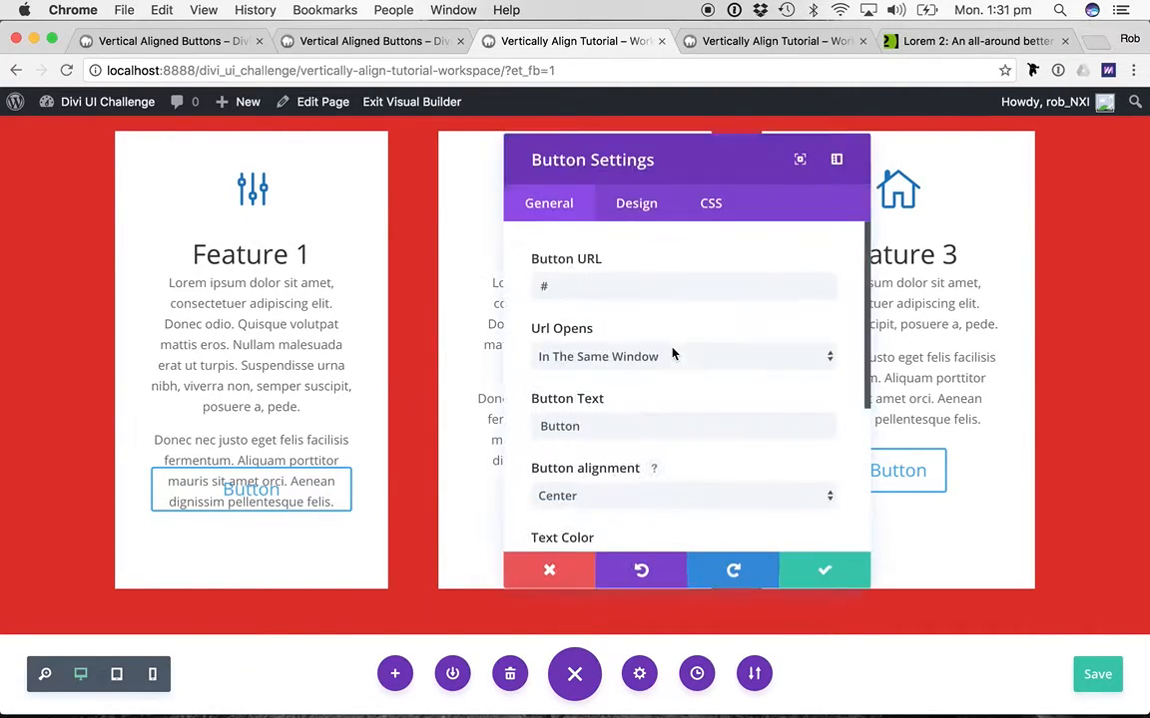
Step: Add margin-left, margin-right and margin-bottom of 20px to the button's Main Element CSS
{"action": "left_click", "coordinate": [711, 203]}
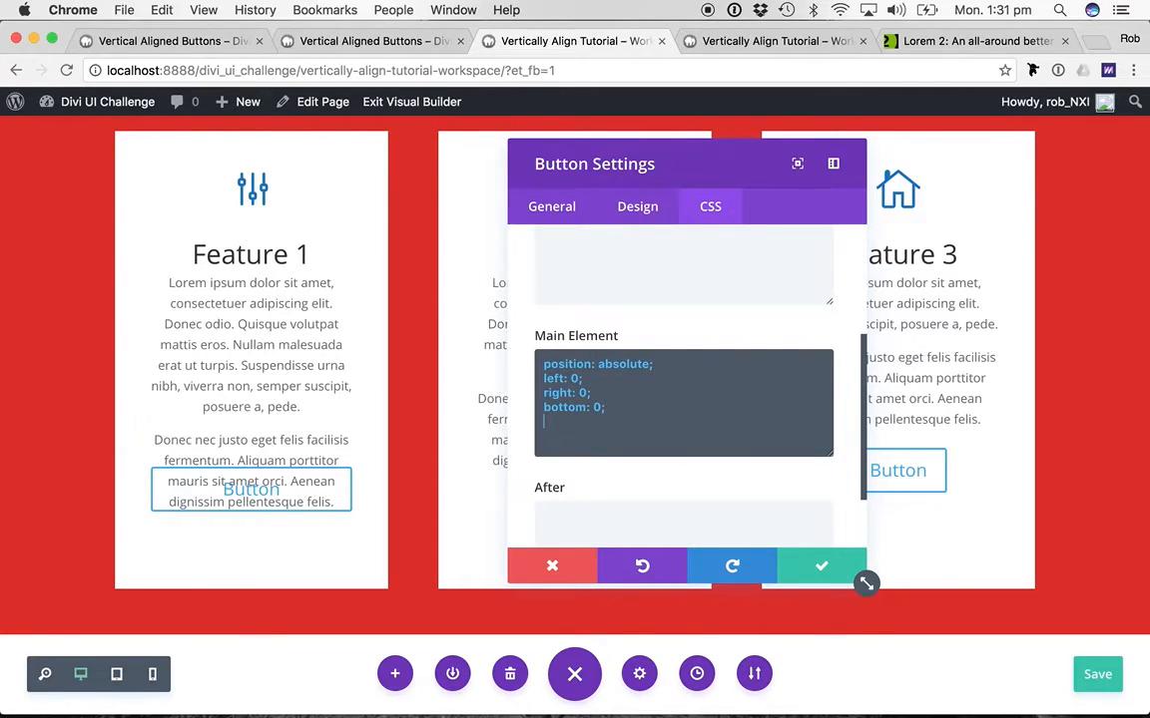
{"action": "type", "text": "margin-lef"}
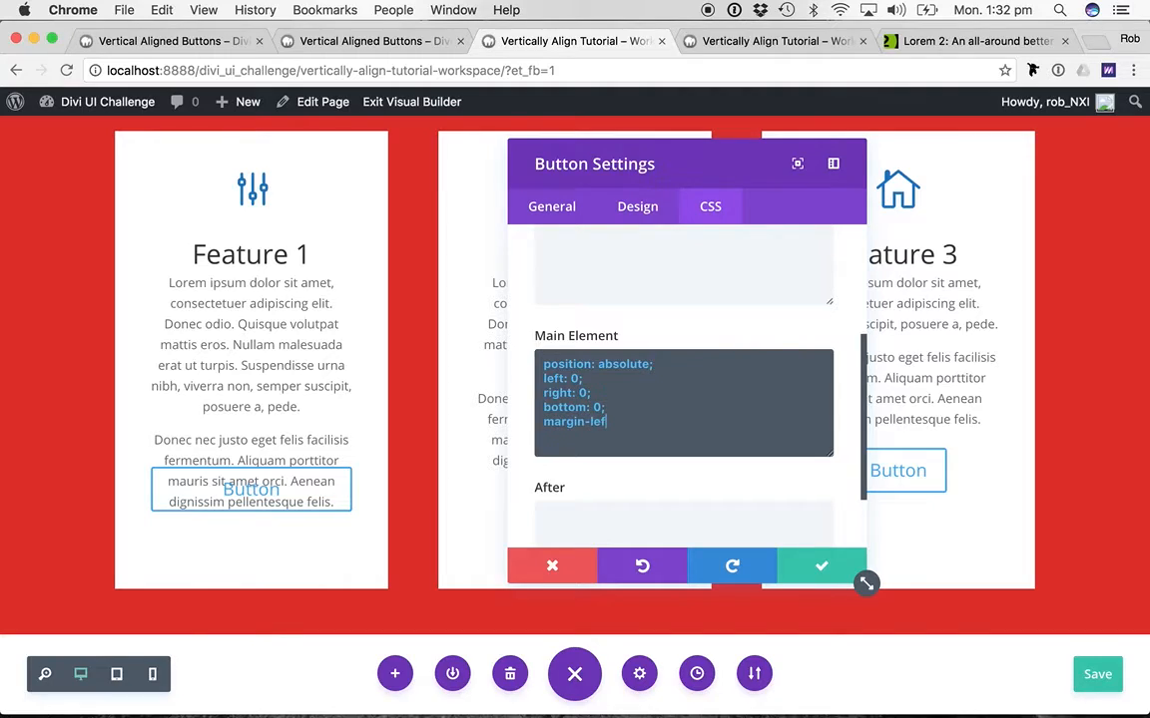
{"action": "type", "text": "20px;"}
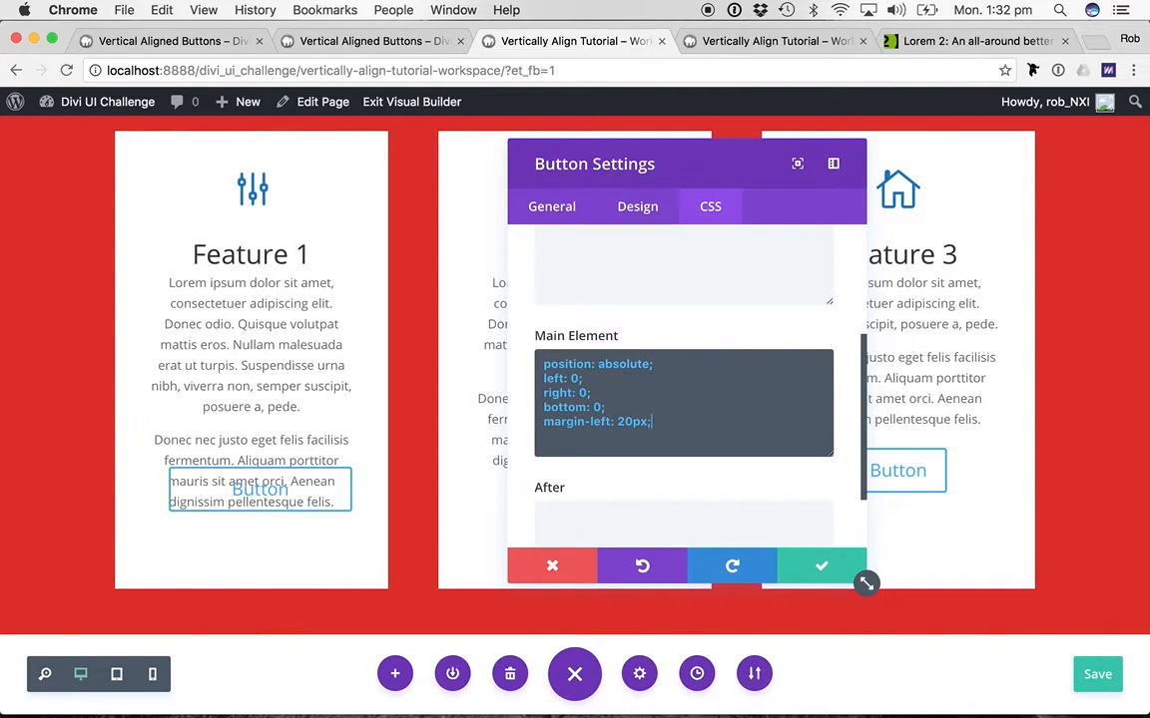
{"action": "double_click", "coordinate": [595, 421]}
{"action": "type", "text": "margin-right: 20px;"}
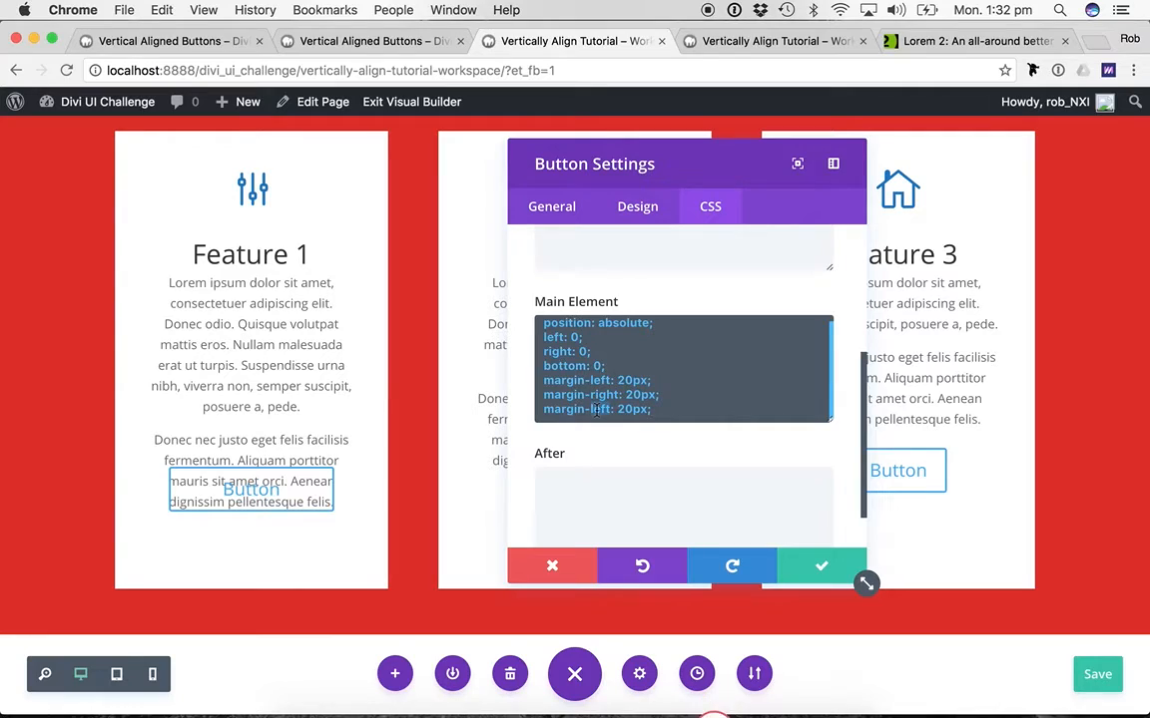
{"action": "type", "text": "margin-bottom: 20px;"}
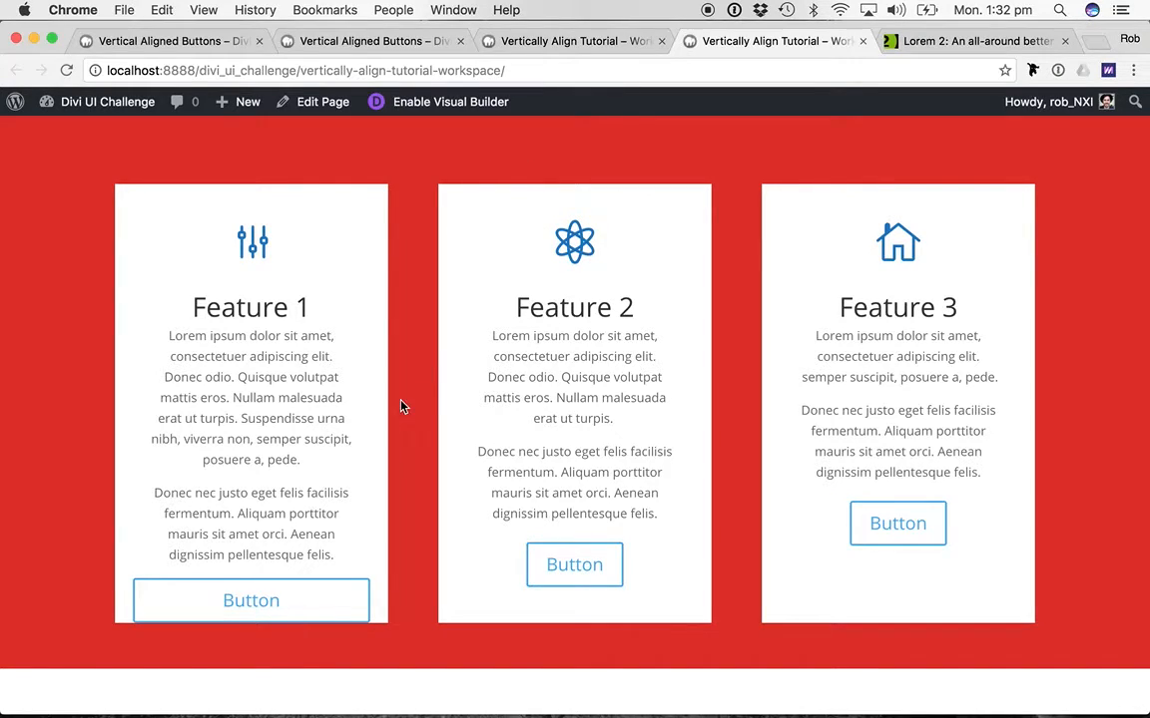
{"action": "left_click", "coordinate": [451, 102]}
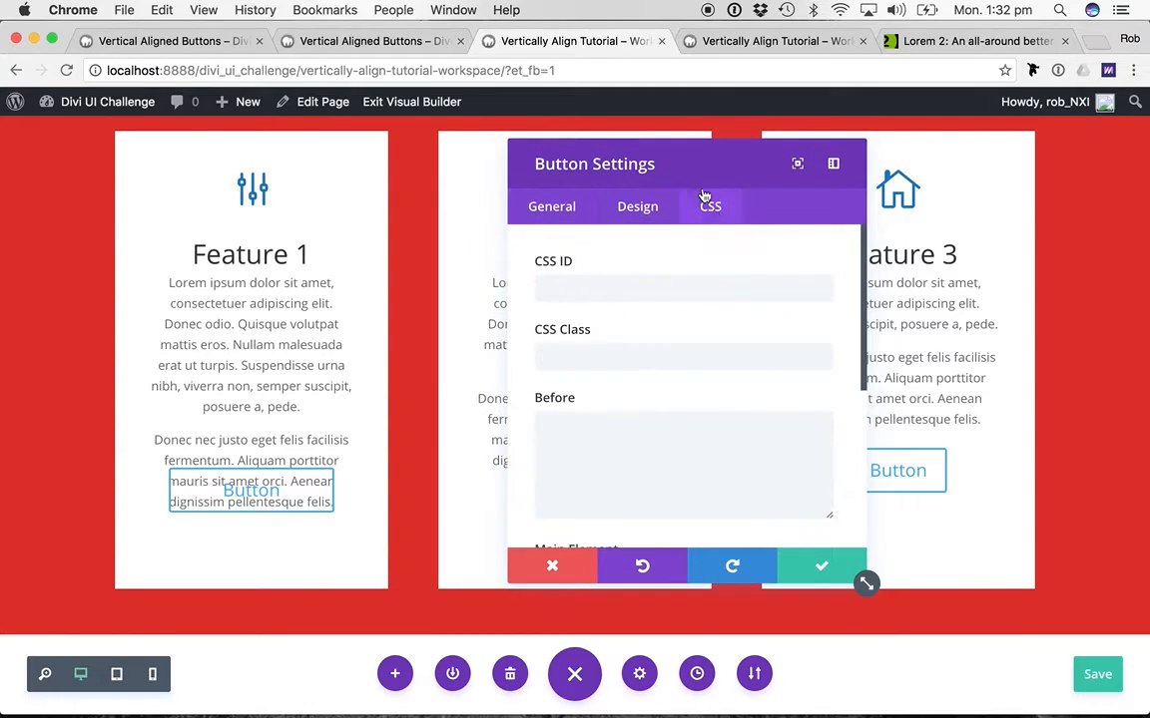
Step: Append !important to the button's margin-bottom: 20px and apply the CSS
{"action": "scroll", "scroll_direction": "down", "scroll_amount": 3}
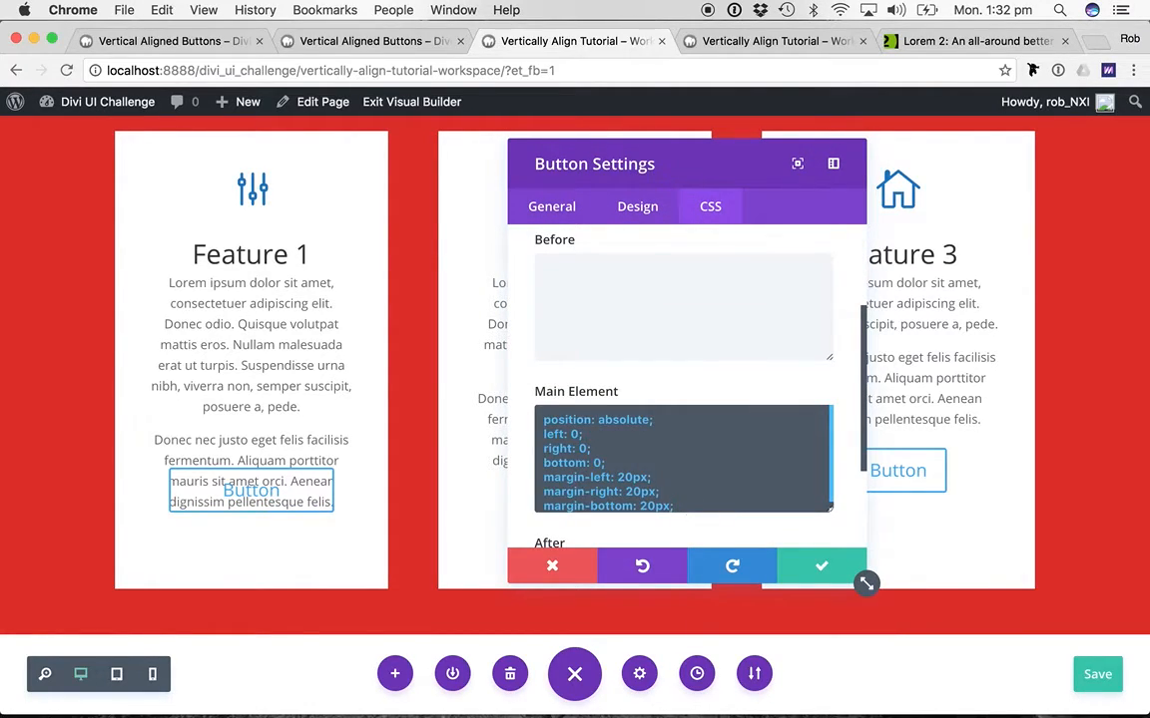
{"action": "type", "text": "!impo;rtant"}
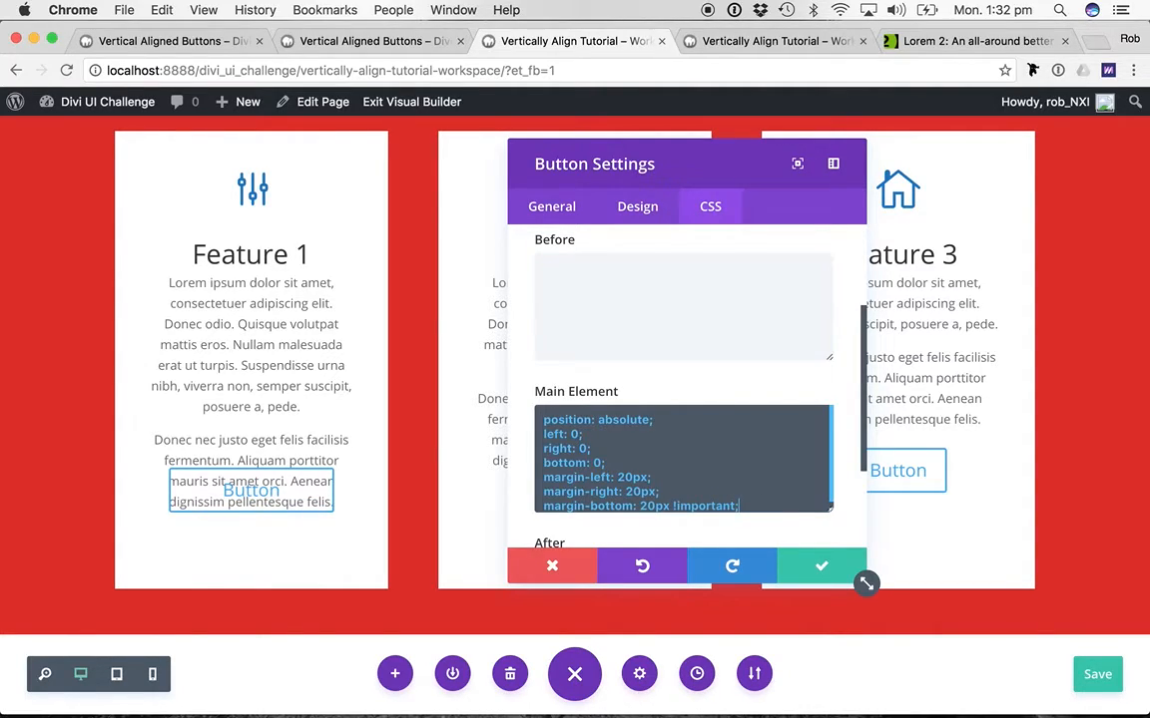
{"action": "left_click", "coordinate": [820, 567]}
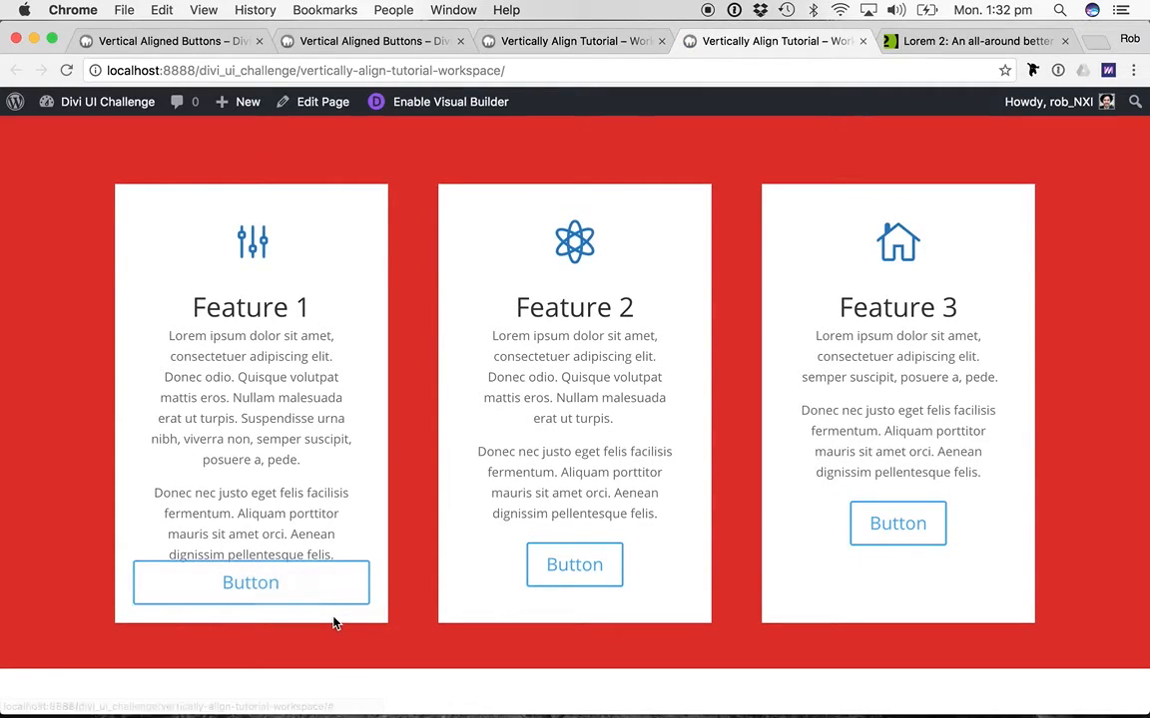
{"action": "mouse_move", "coordinate": [403, 649]}
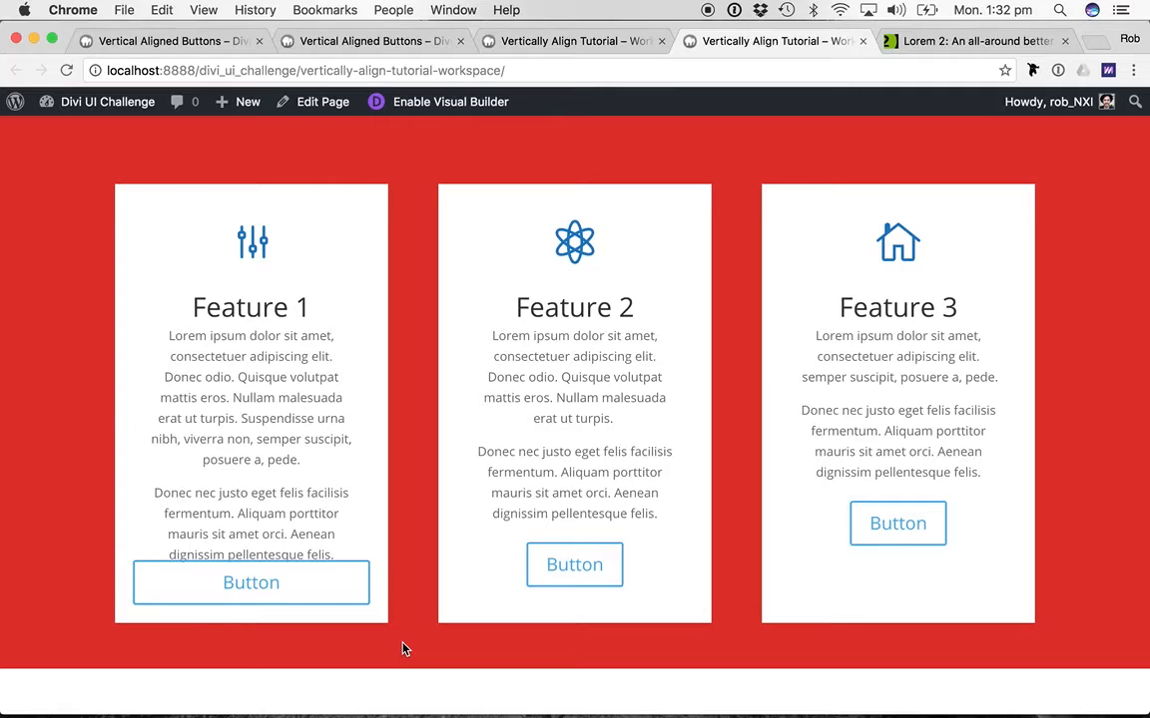
{"action": "mouse_move", "coordinate": [252, 582]}
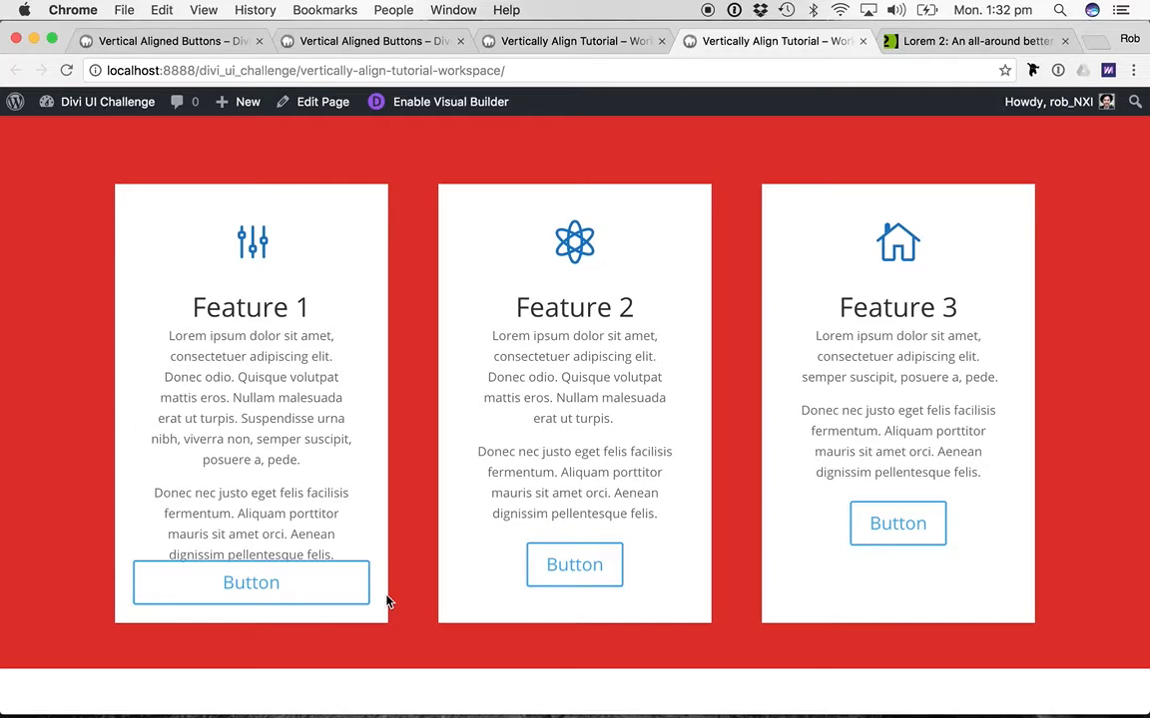
{"action": "mouse_move", "coordinate": [359, 669]}
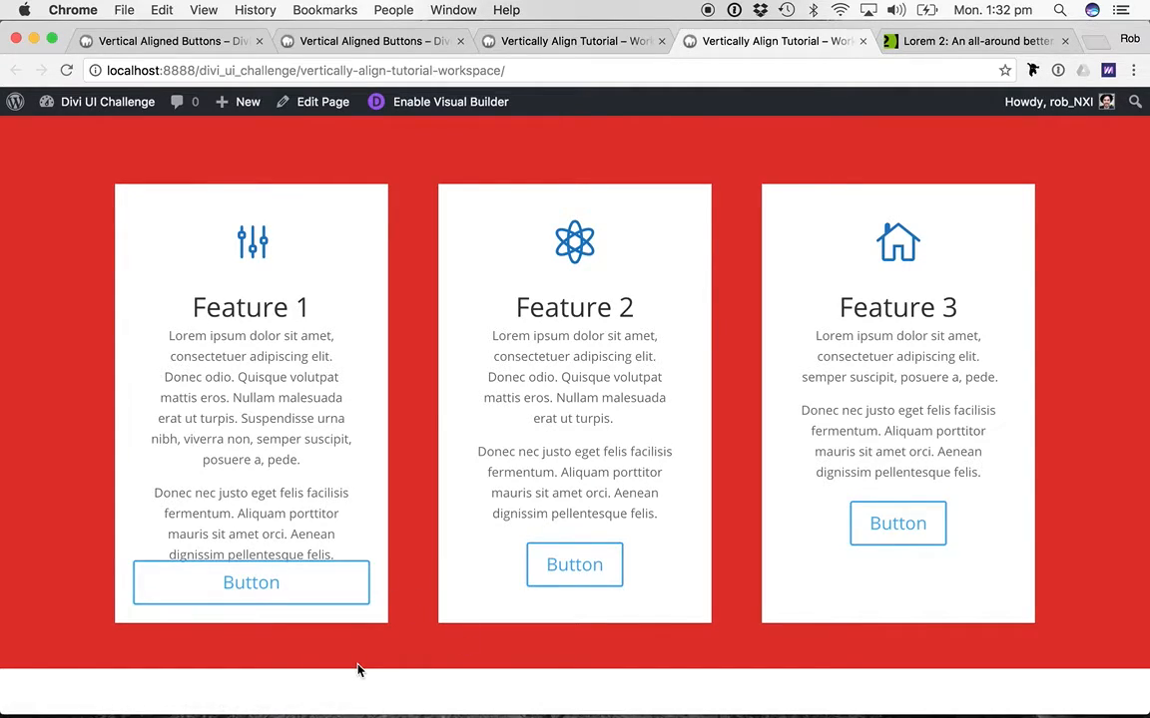
{"action": "mouse_move", "coordinate": [389, 597]}
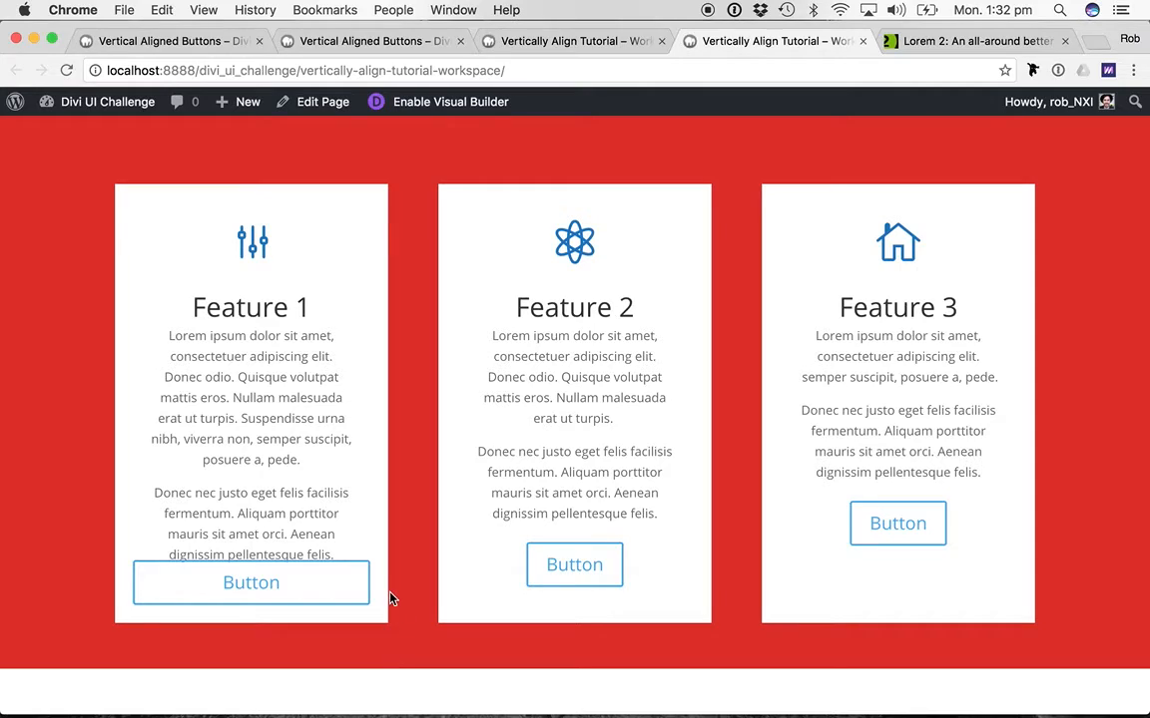
{"action": "mouse_move", "coordinate": [251, 583]}
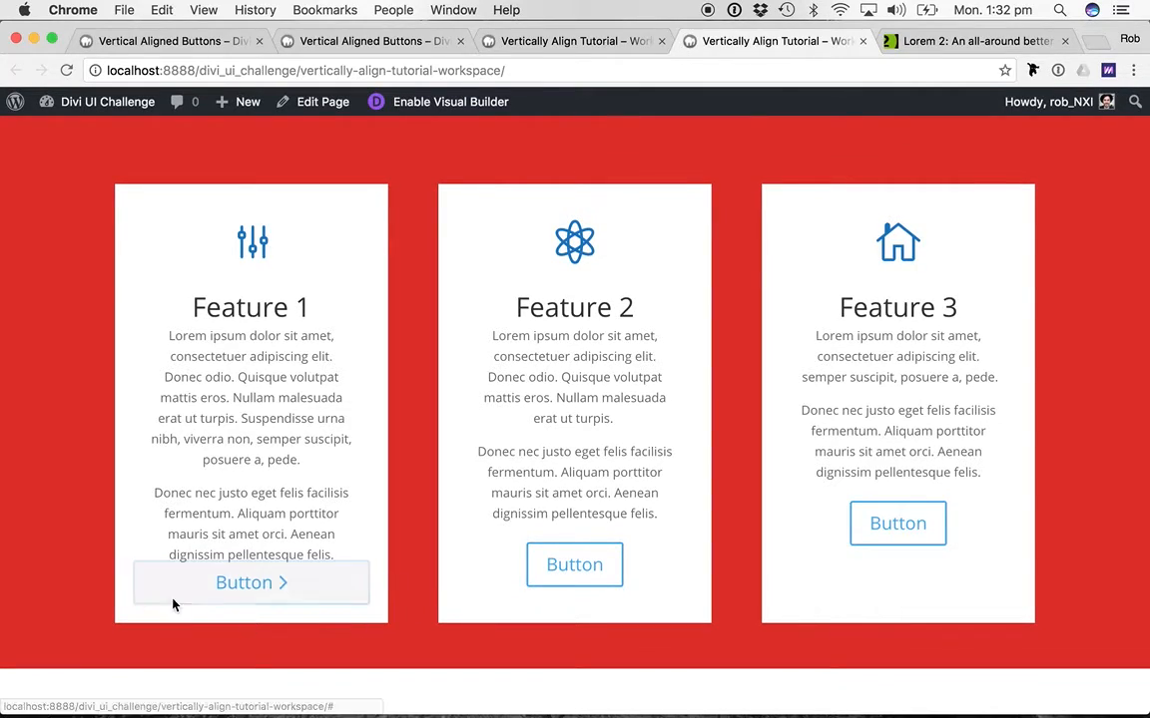
{"action": "mouse_move", "coordinate": [397, 621]}
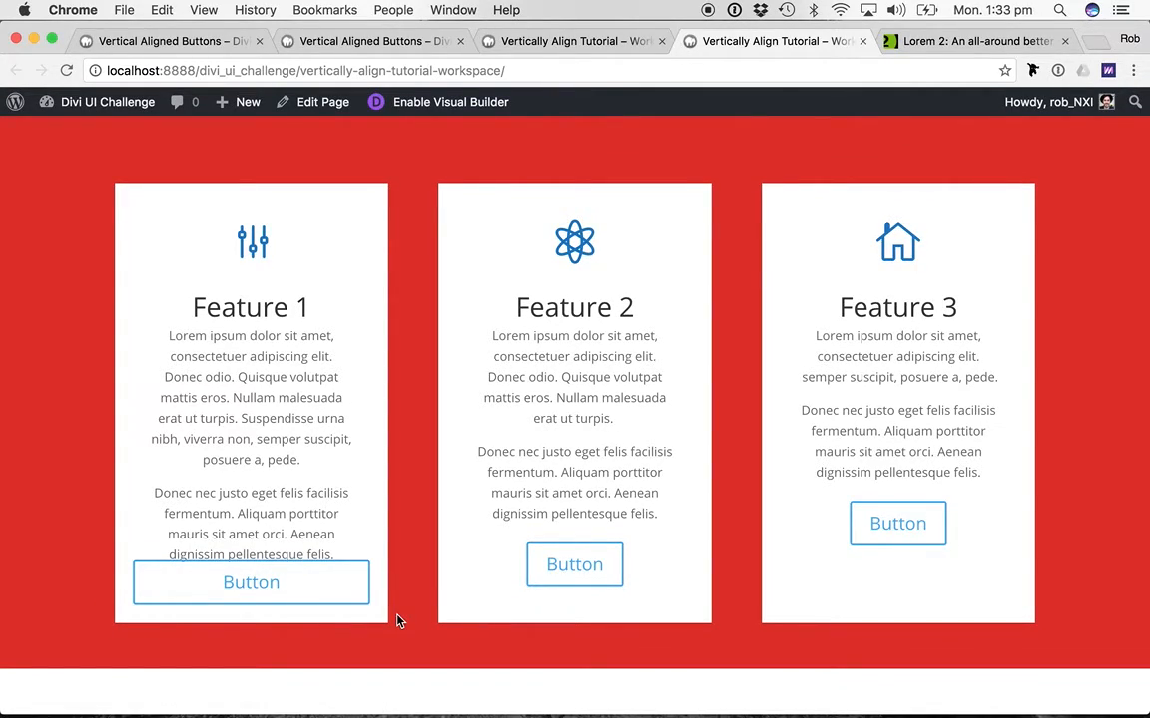
{"action": "mouse_move", "coordinate": [251, 583]}
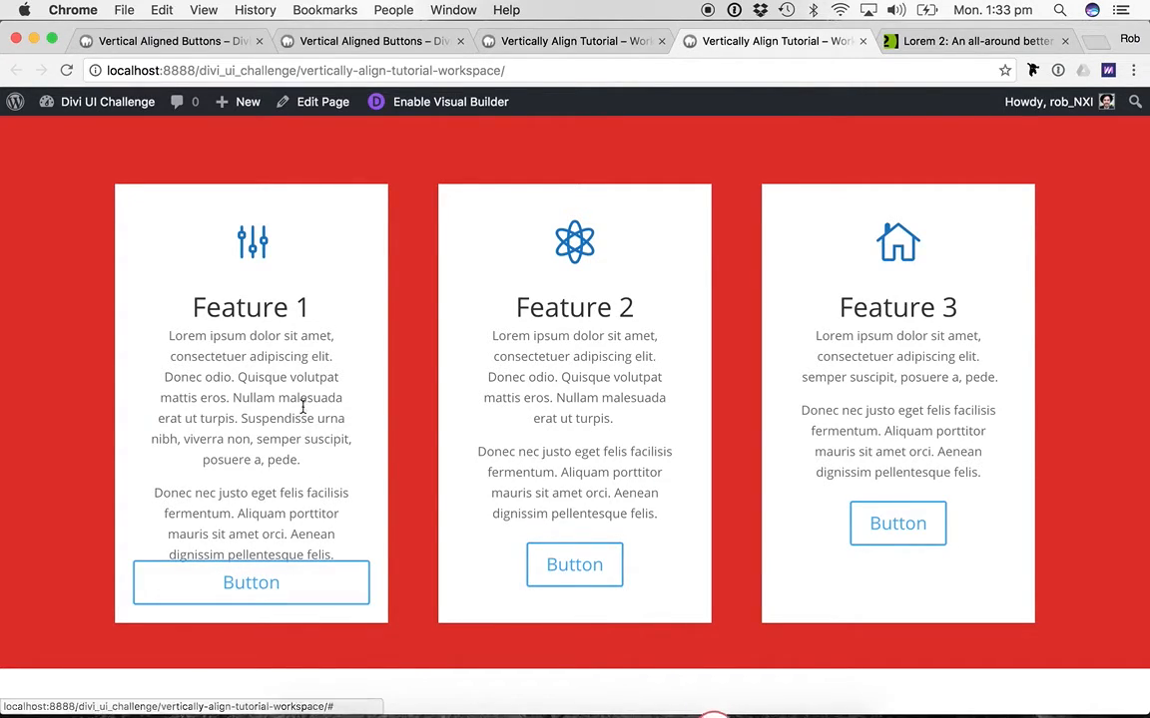
Step: Set the Feature 1 blurb's custom bottom margin to 80 and confirm
{"action": "left_click", "coordinate": [451, 100]}
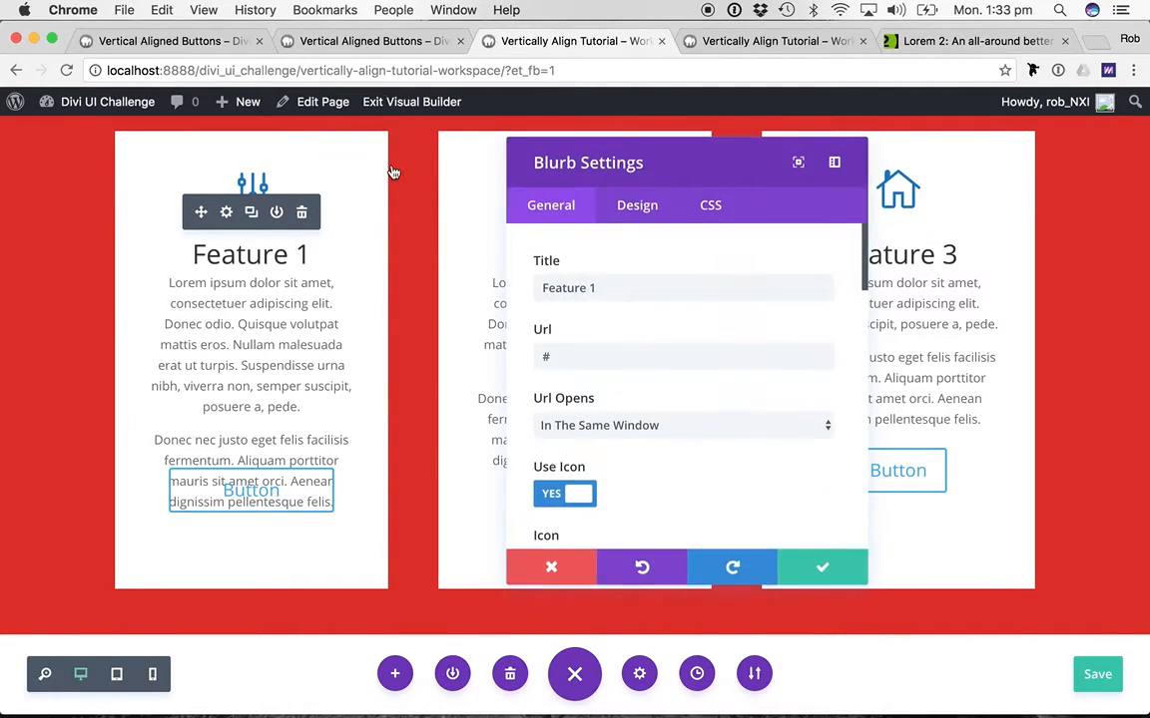
{"action": "left_click", "coordinate": [637, 205]}
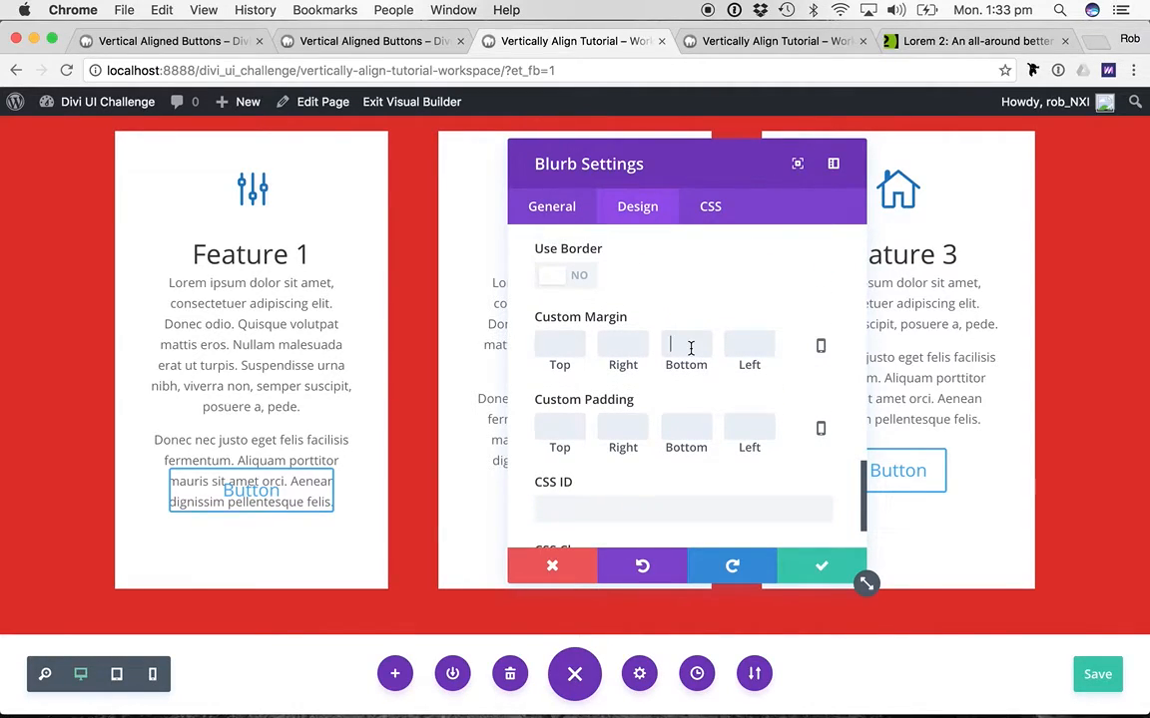
{"action": "type", "text": "80"}
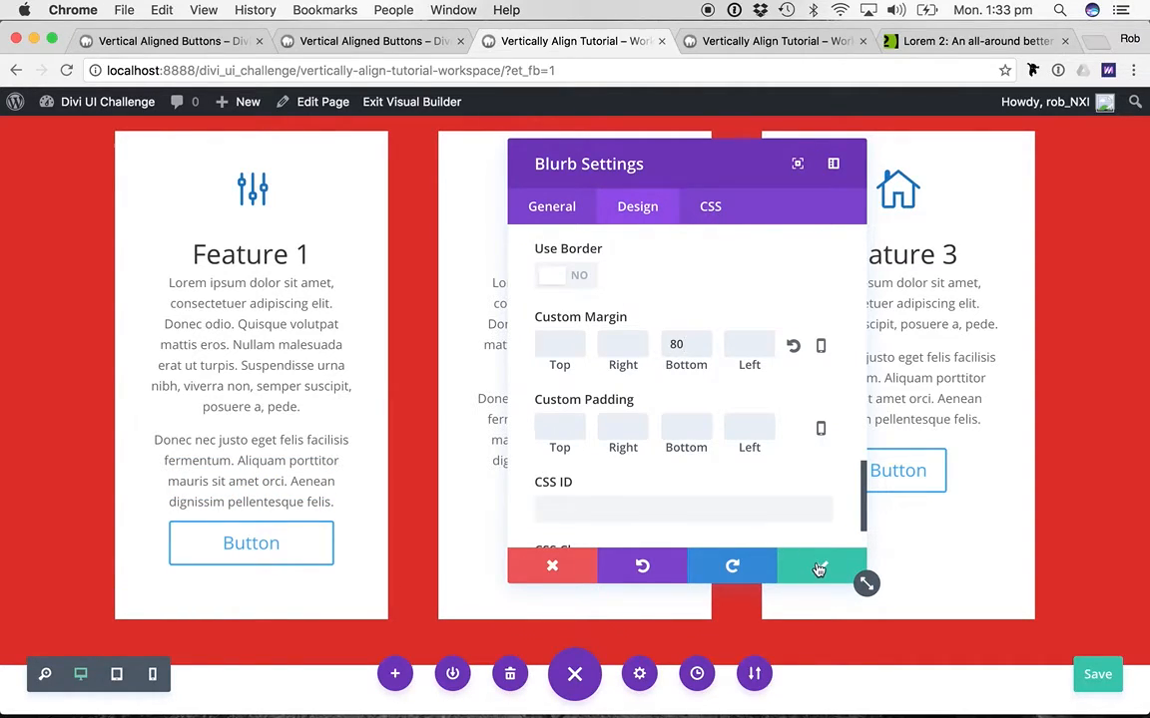
{"action": "left_click", "coordinate": [818, 567]}
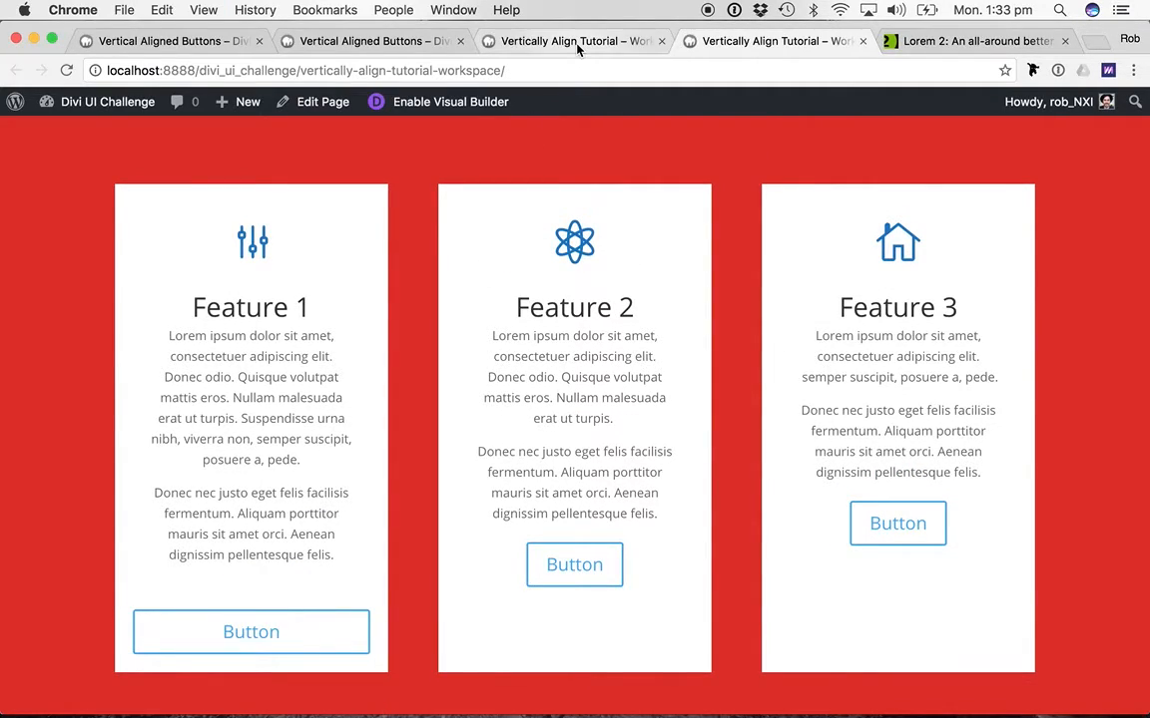
{"action": "mouse_move", "coordinate": [719, 51]}
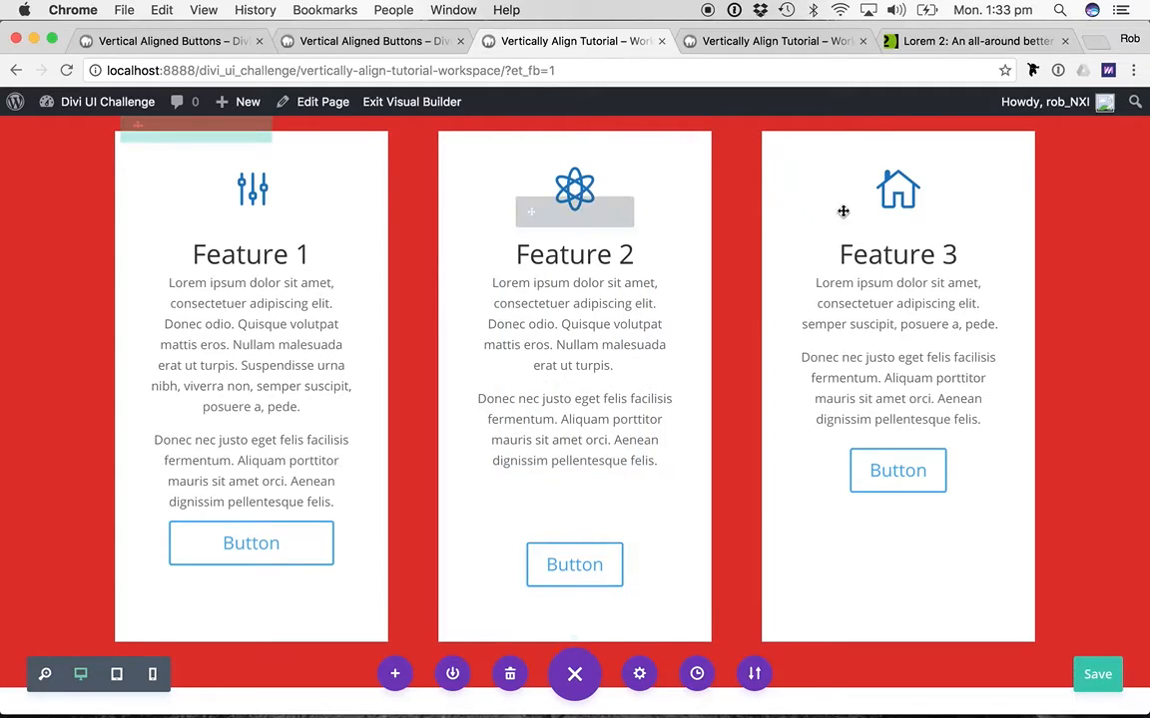
Step: Bring up the Feature 1 button module's settings in the visual editor
{"action": "right_click", "coordinate": [843, 212]}
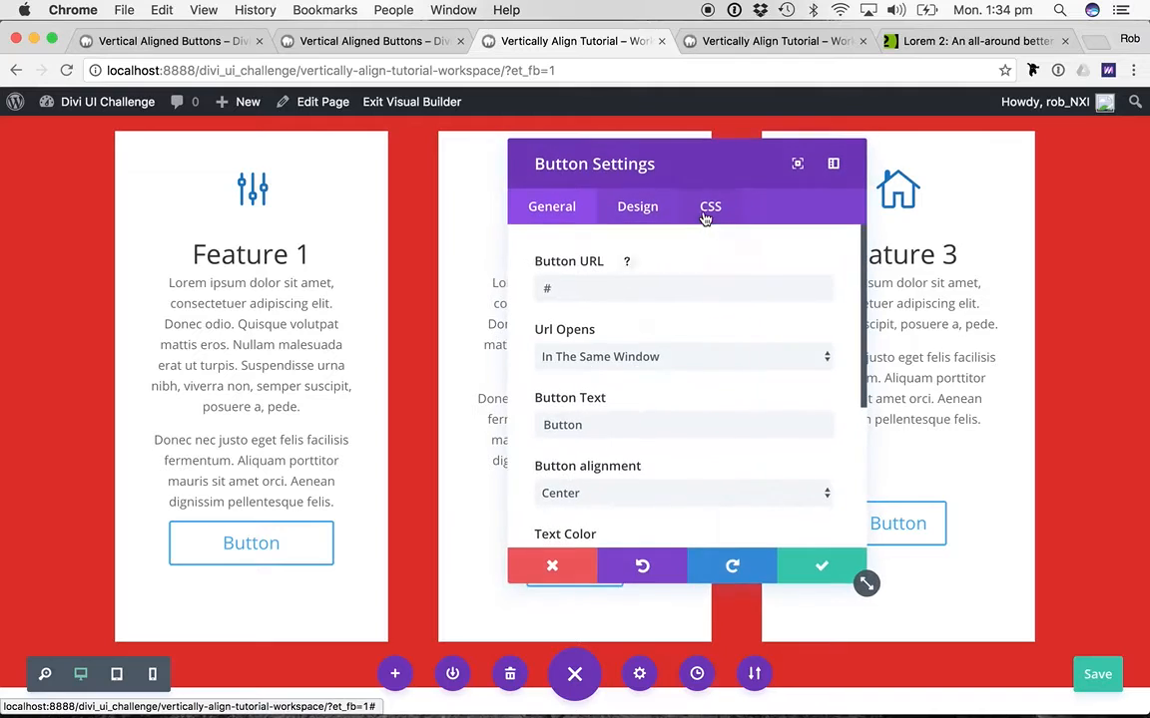
Step: Confirm the absolute-position Main Element CSS on the remaining feature buttons
{"action": "left_click", "coordinate": [710, 205]}
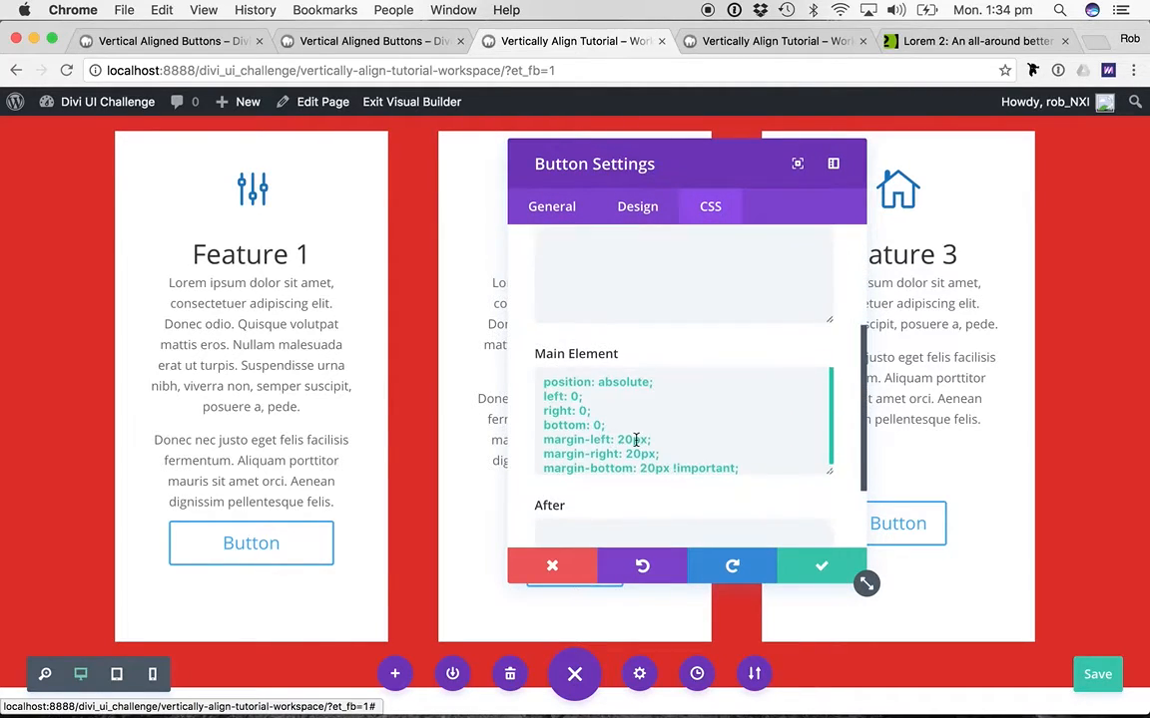
{"action": "left_click", "coordinate": [551, 566]}
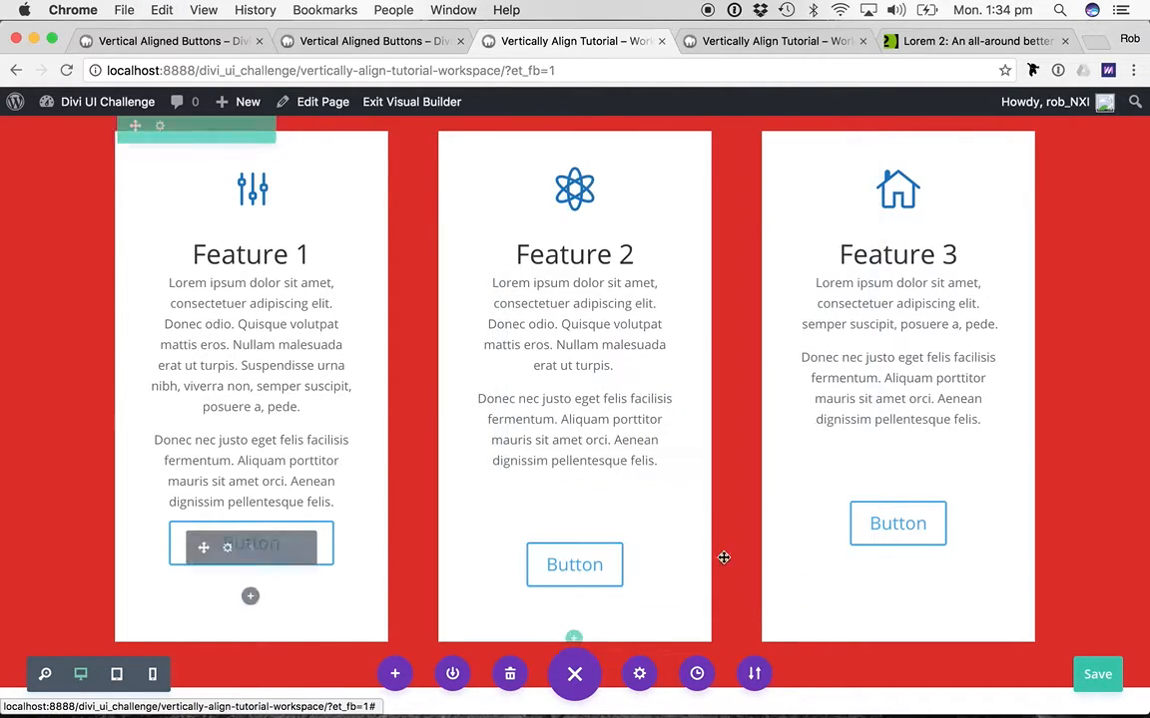
{"action": "left_click", "coordinate": [710, 206]}
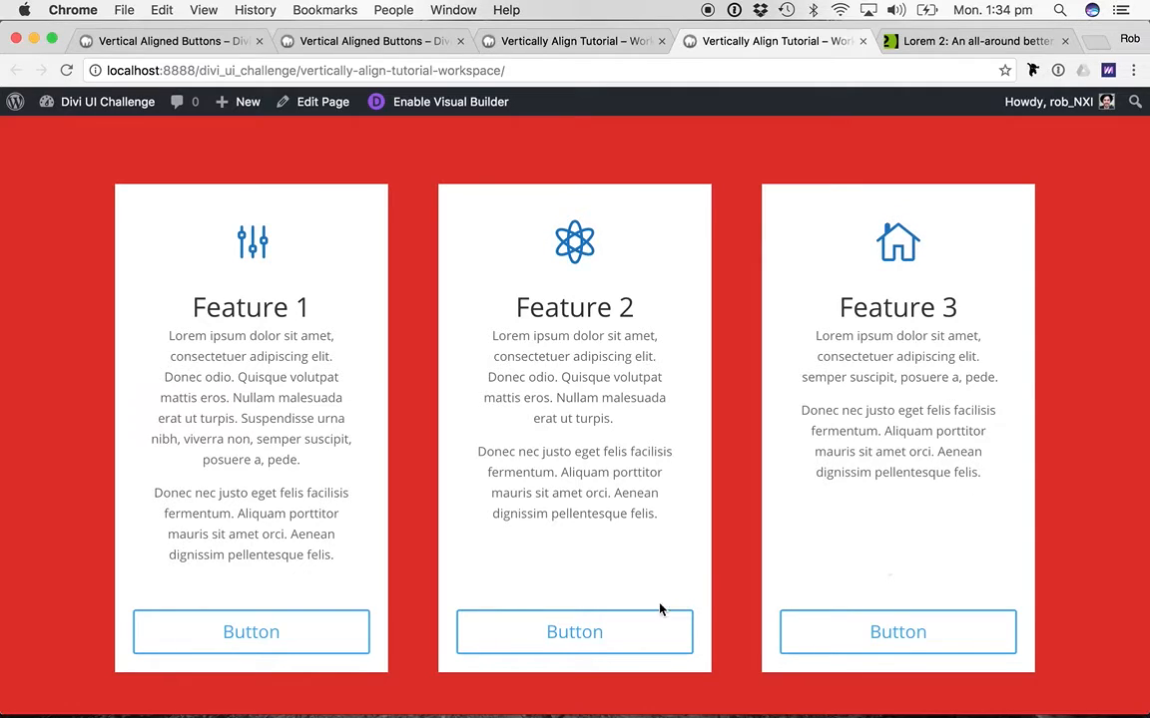
{"action": "mouse_move", "coordinate": [575, 630]}
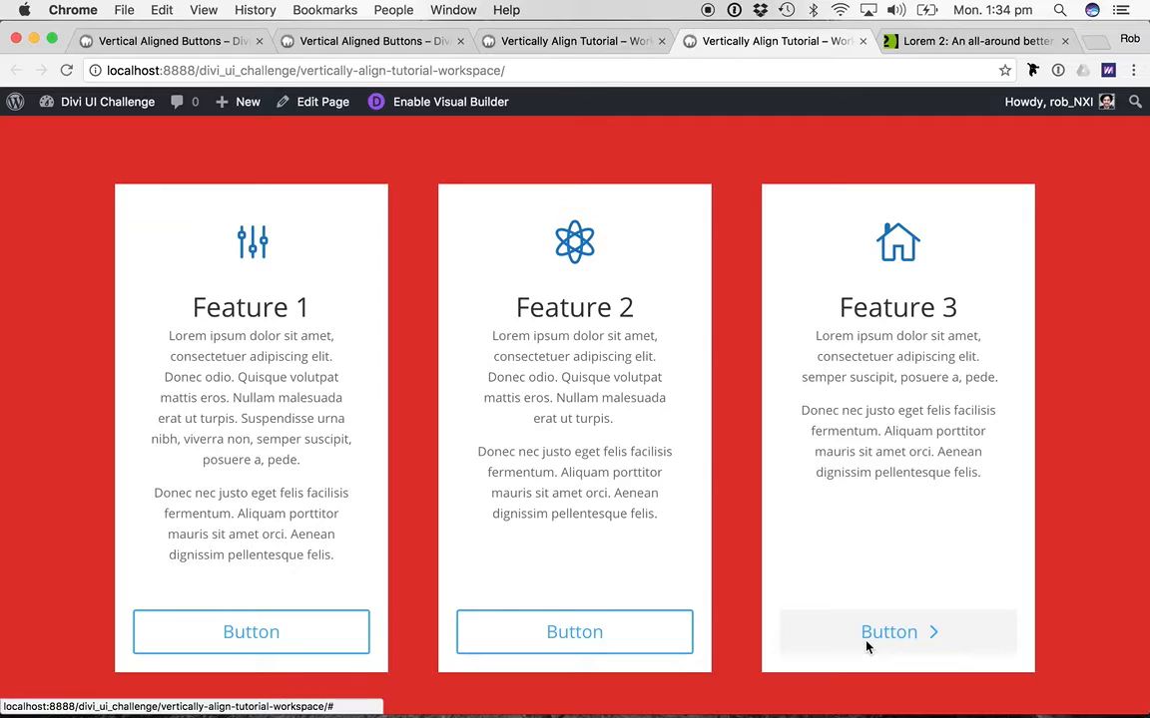
{"action": "mouse_move", "coordinate": [743, 494]}
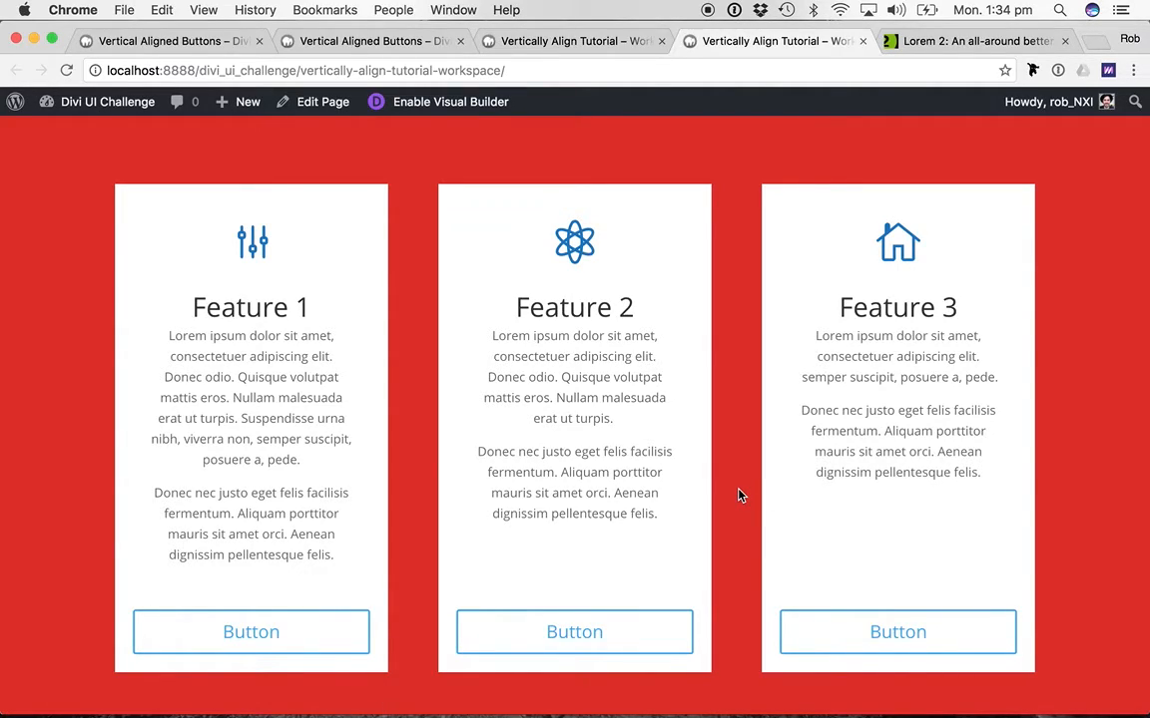
{"action": "mouse_move", "coordinate": [755, 427]}
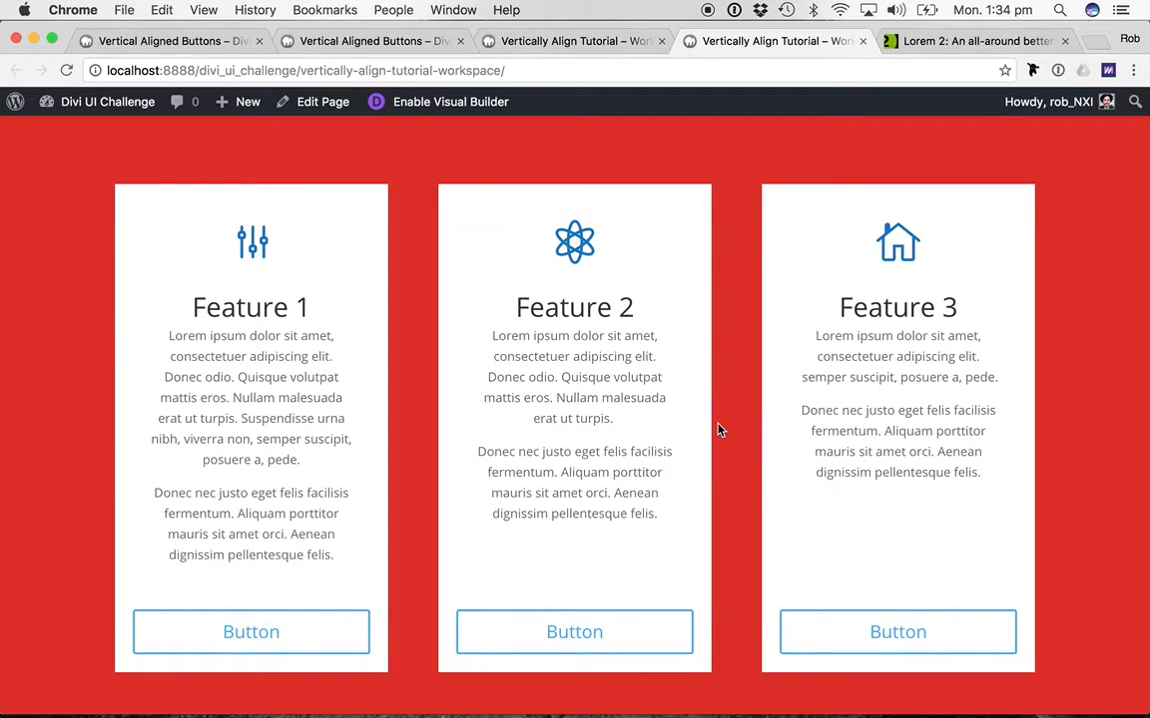
{"action": "mouse_move", "coordinate": [743, 527]}
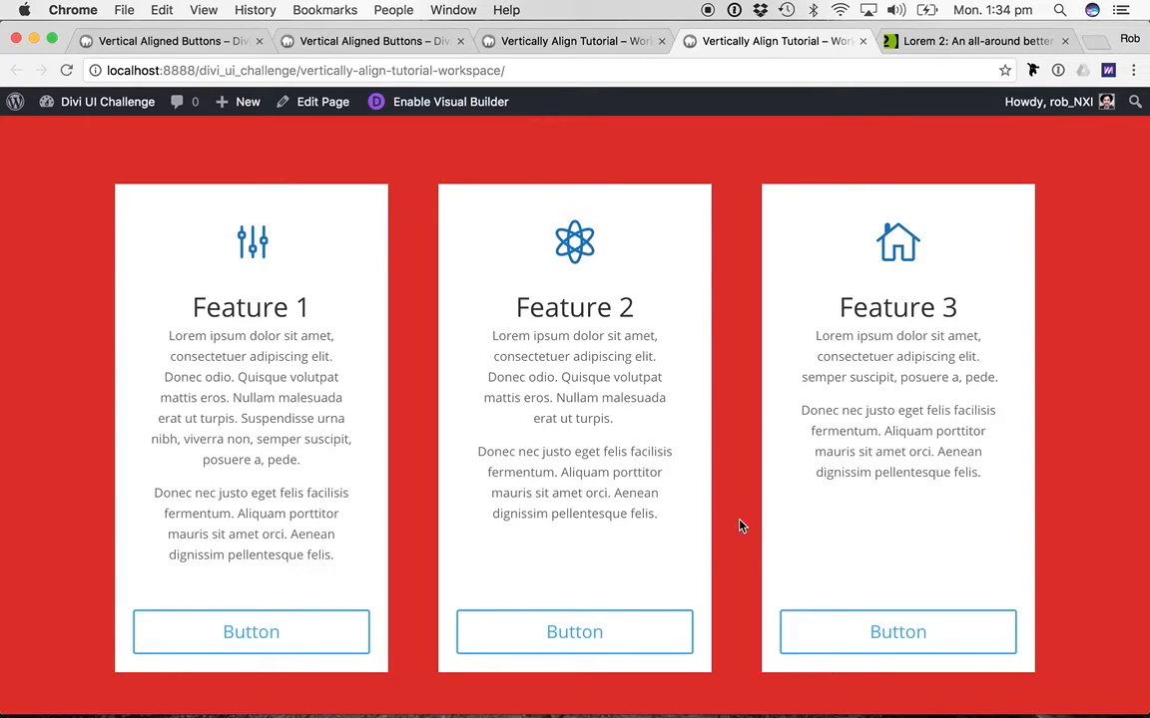
{"action": "mouse_move", "coordinate": [734, 501]}
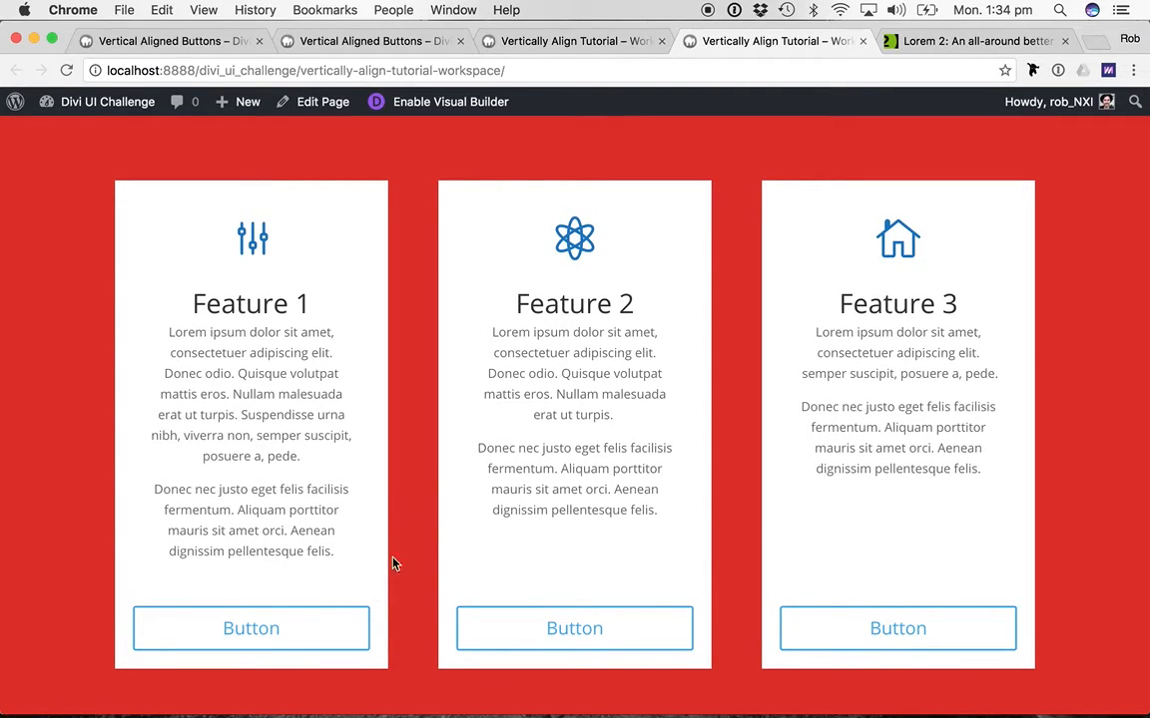
{"action": "mouse_move", "coordinate": [730, 447]}
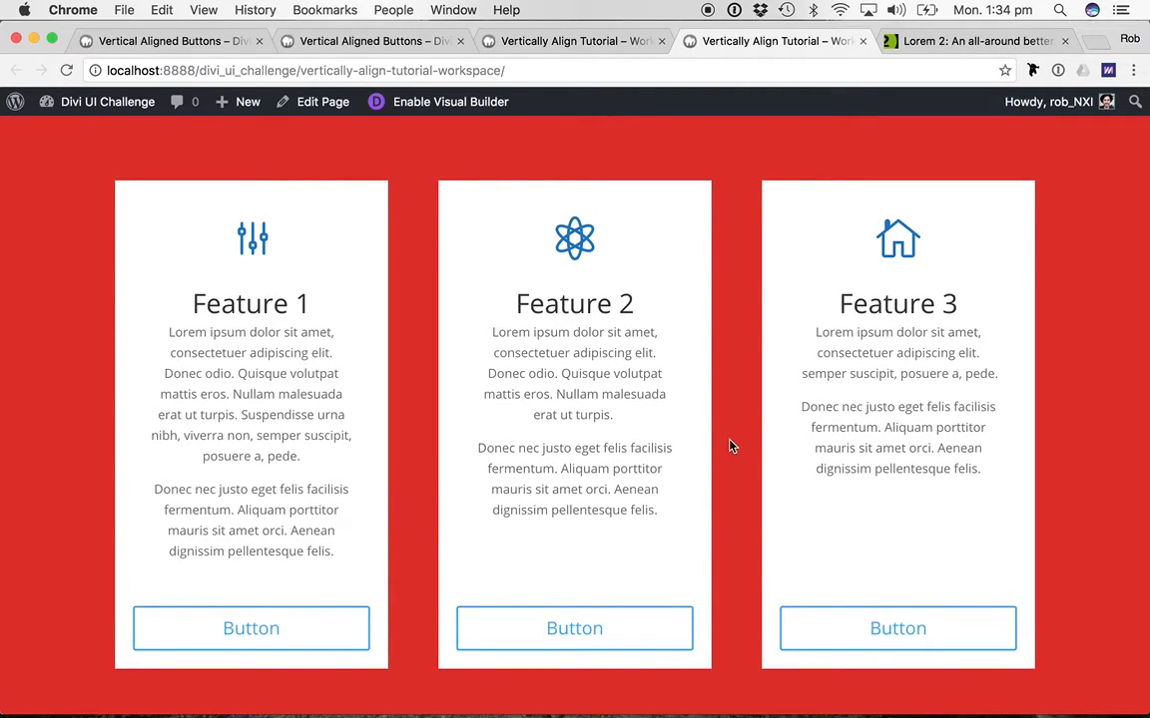
{"action": "mouse_move", "coordinate": [734, 519]}
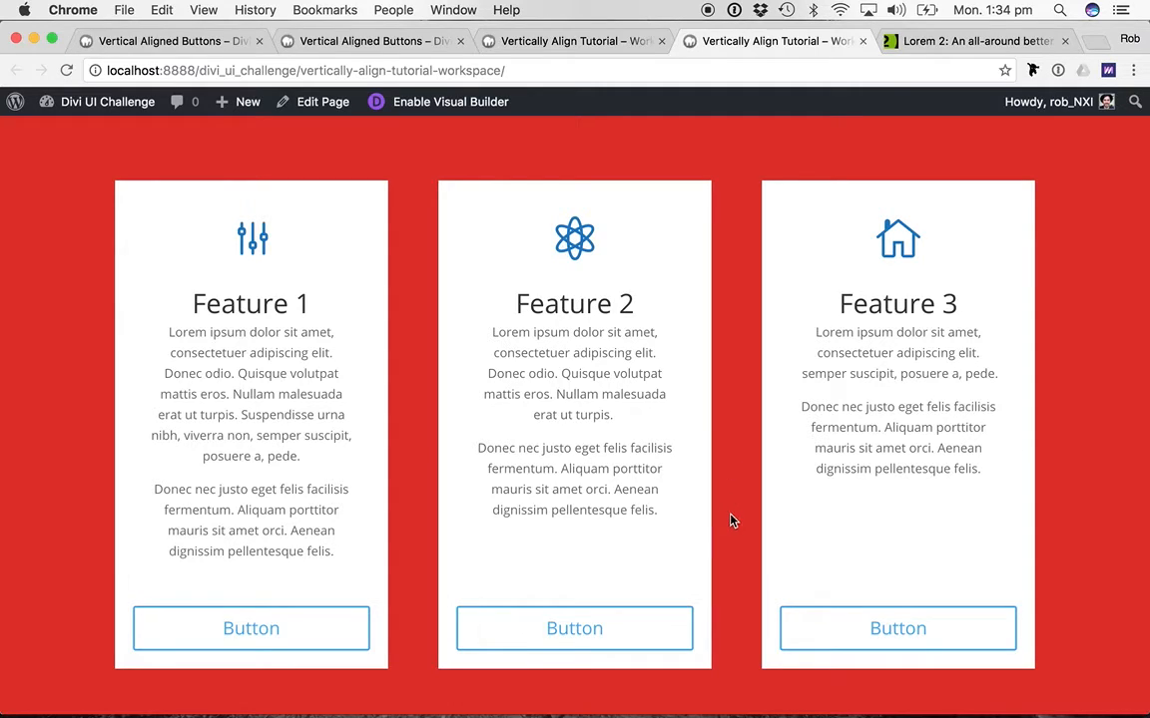
{"action": "mouse_move", "coordinate": [729, 579]}
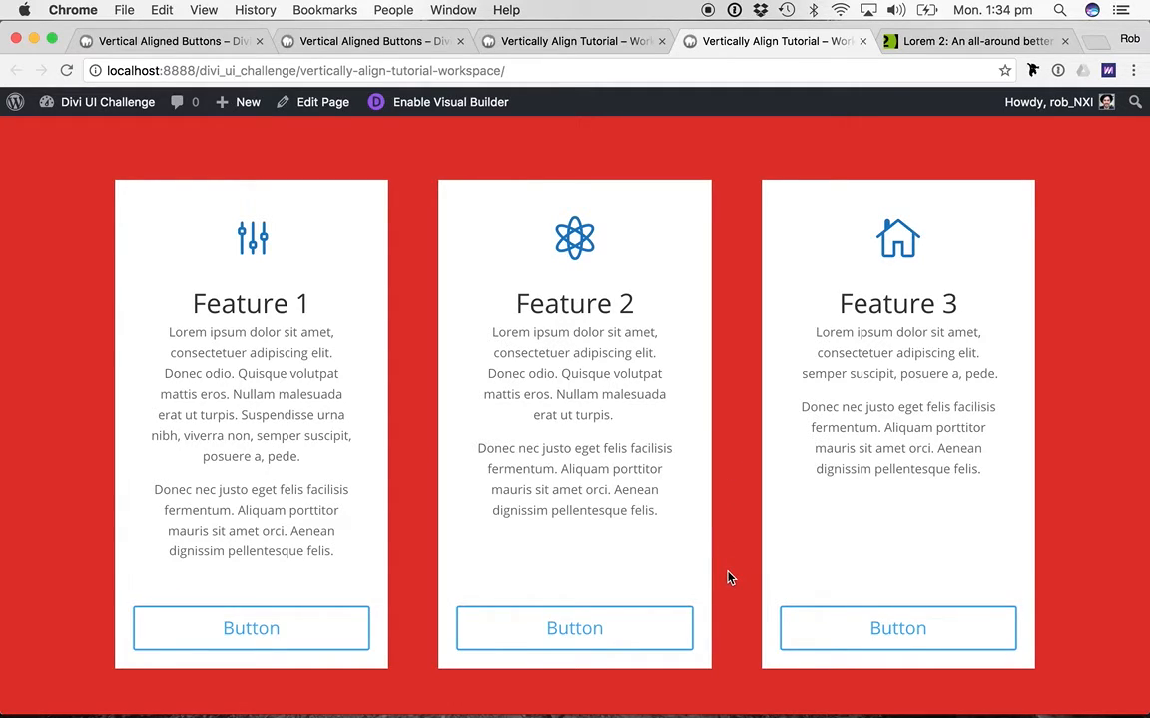
{"action": "mouse_move", "coordinate": [575, 626]}
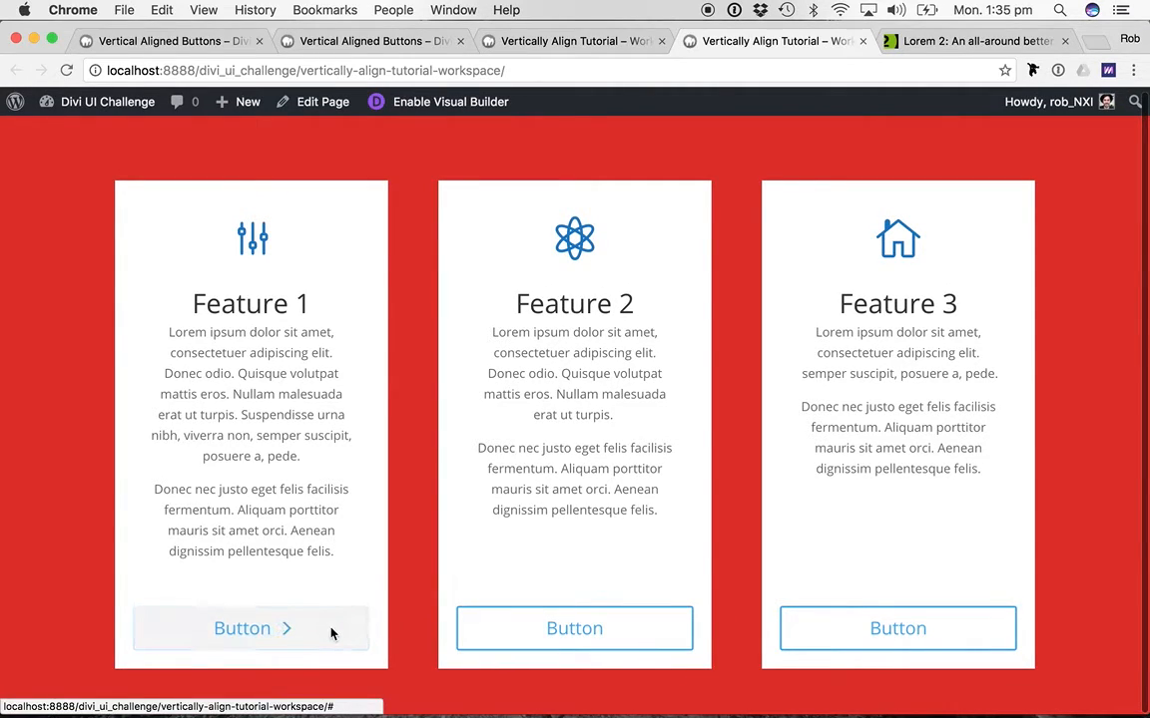
{"action": "mouse_move", "coordinate": [235, 667]}
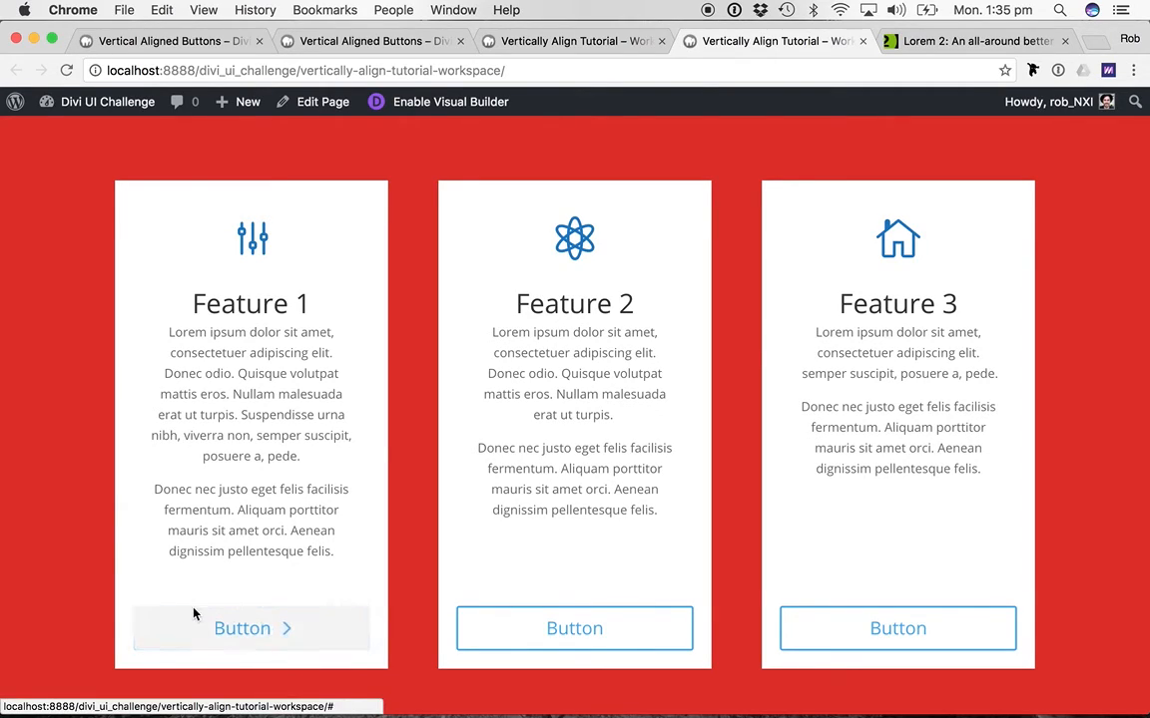
{"action": "mouse_move", "coordinate": [363, 497]}
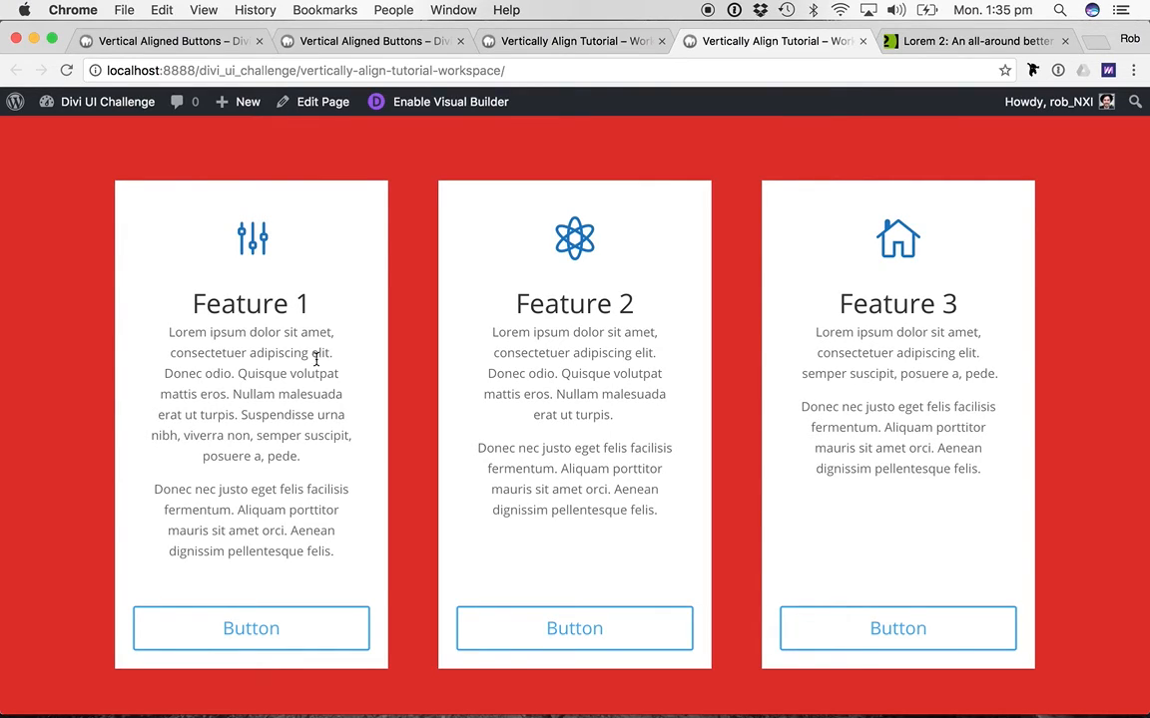
{"action": "mouse_move", "coordinate": [511, 142]}
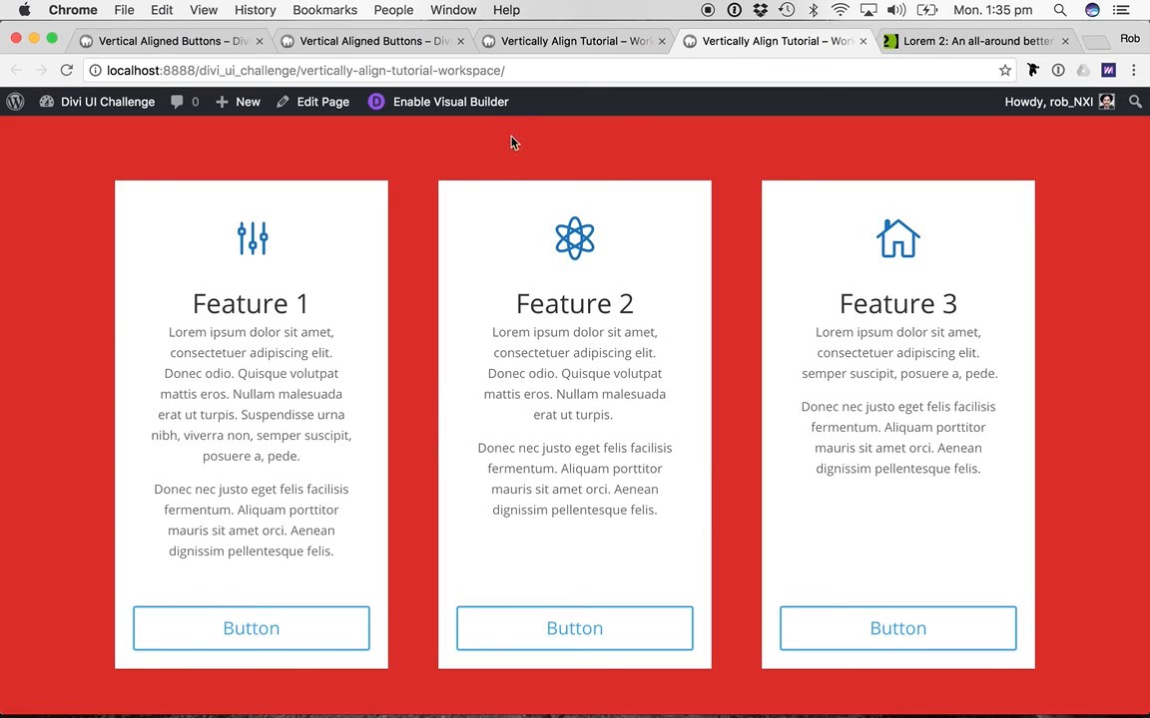